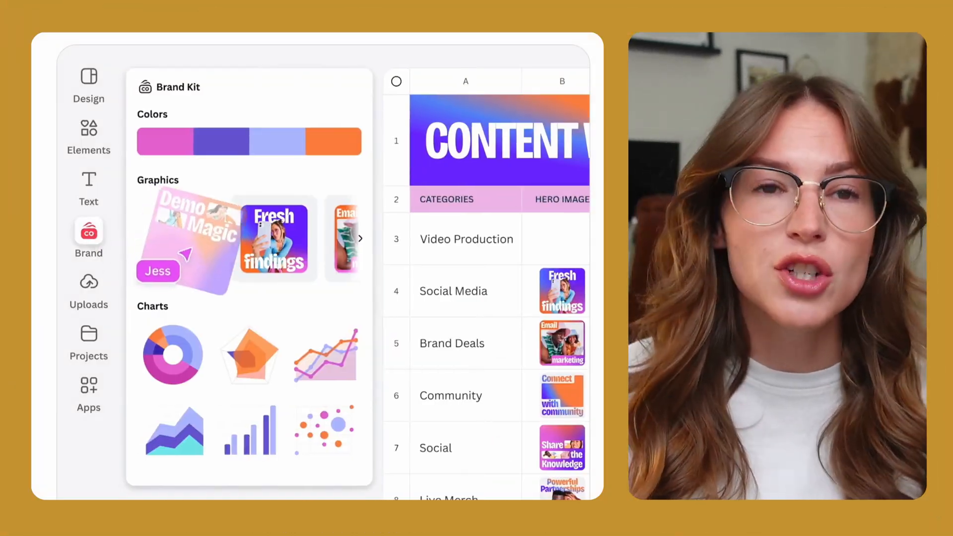
Go to Projects from the Canva home sidebar and view the numbered folders
{"action": "left_click", "coordinate": [178, 89]}
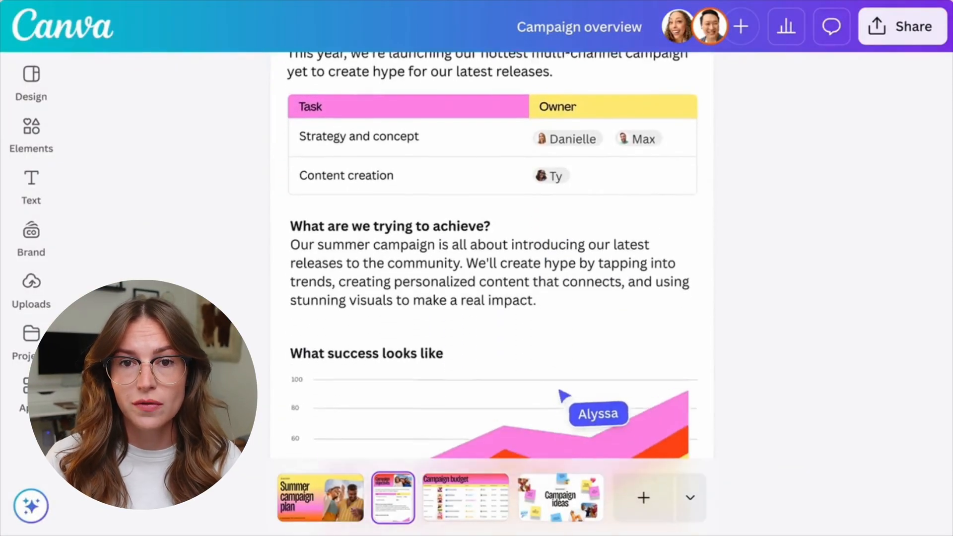
{"action": "left_click", "coordinate": [465, 497]}
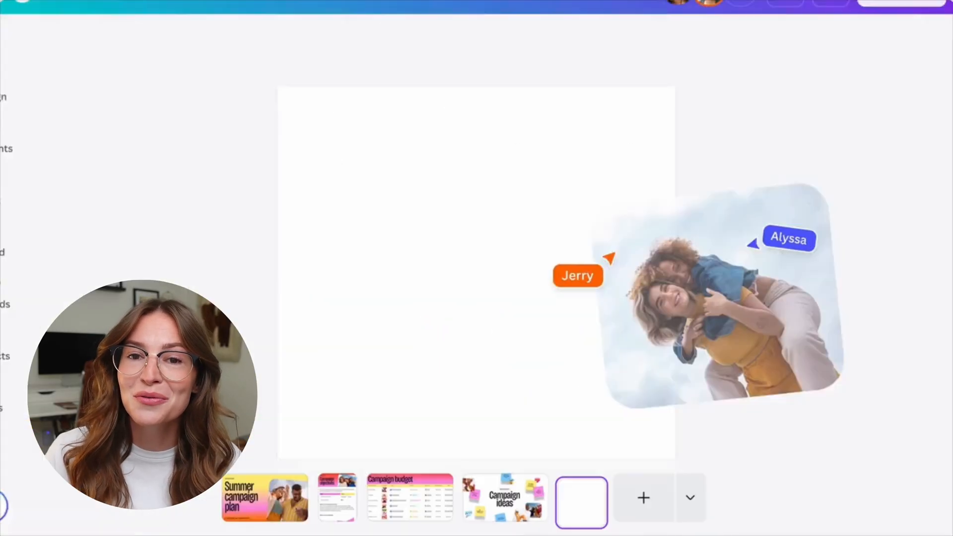
{"action": "left_click", "coordinate": [580, 497]}
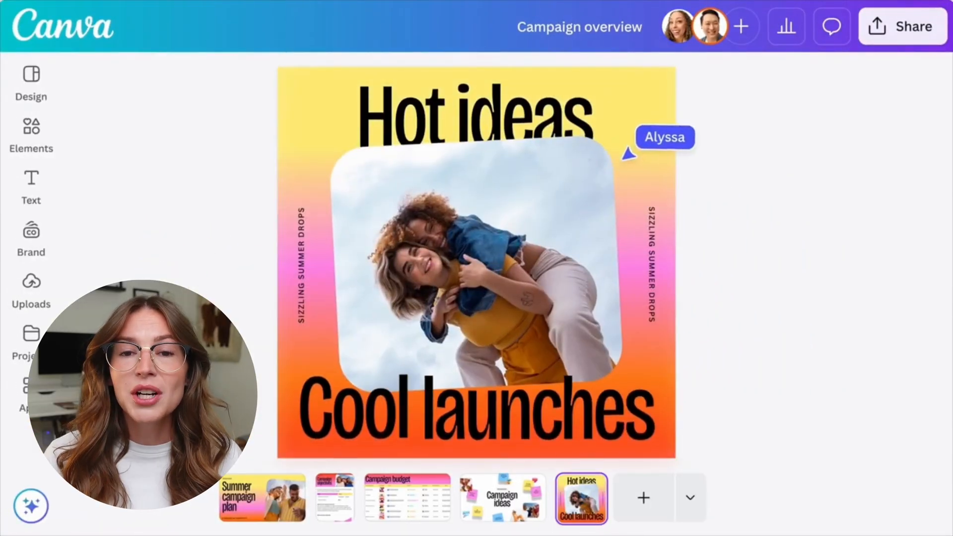
{"action": "left_click", "coordinate": [16, 109]}
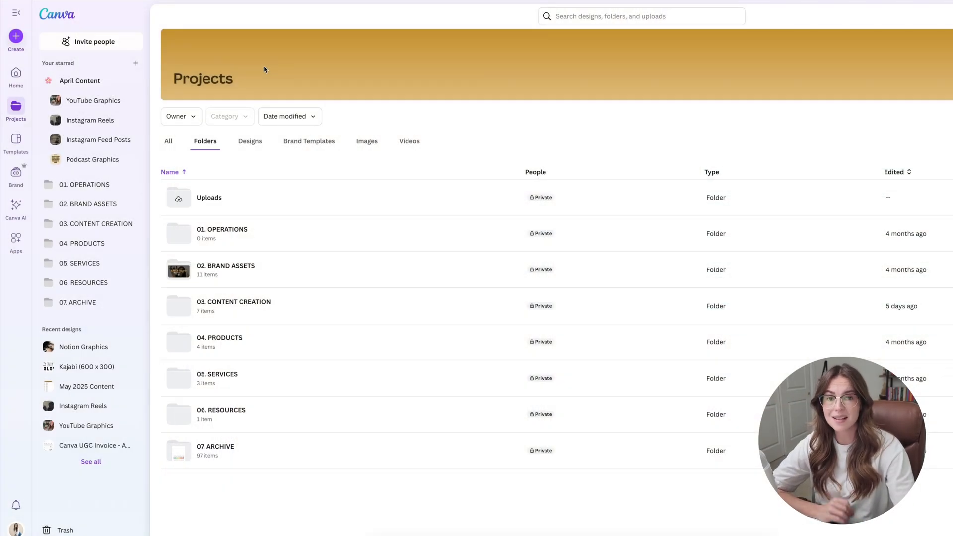
Create a blank Sheet from the Sheets category of Create a design
{"action": "left_click", "coordinate": [16, 35]}
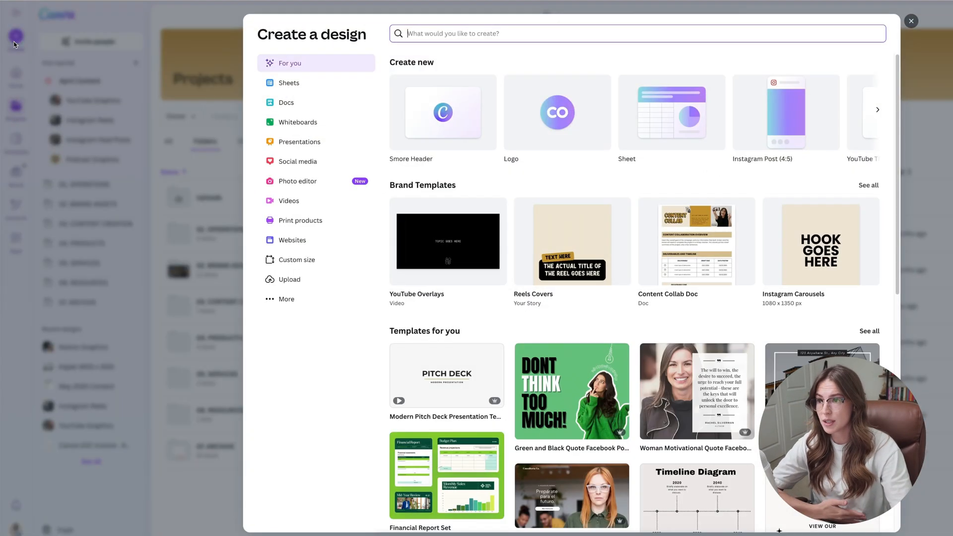
{"action": "mouse_move", "coordinate": [695, 179]}
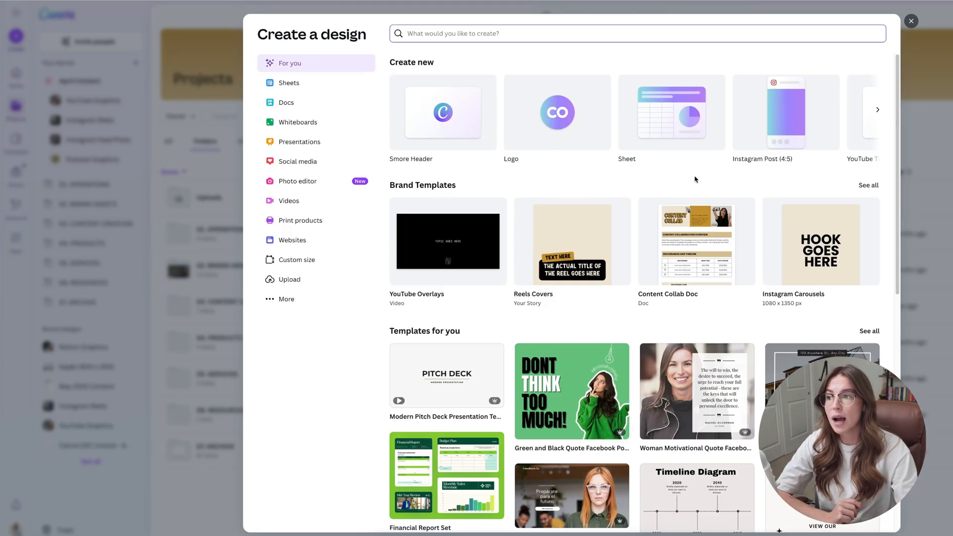
{"action": "left_click", "coordinate": [289, 82]}
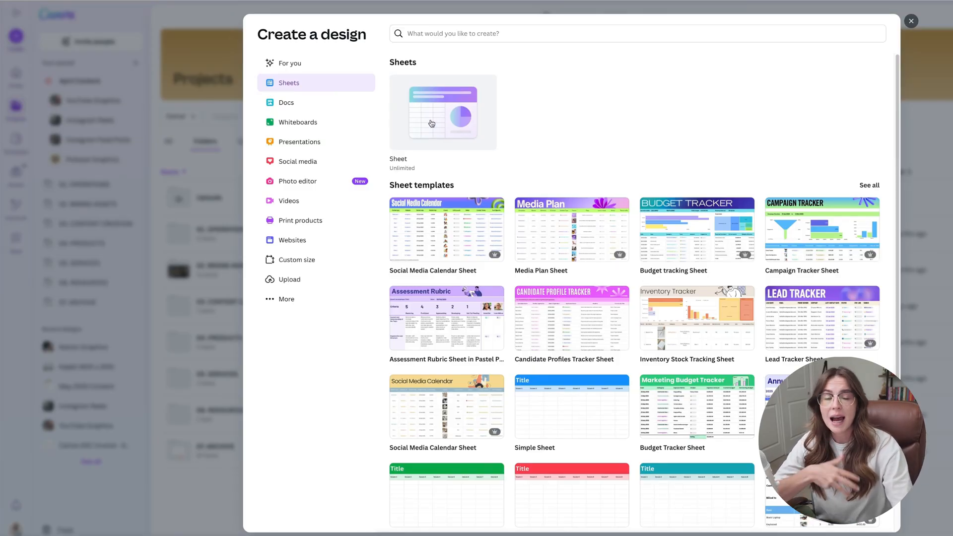
{"action": "left_click", "coordinate": [443, 113]}
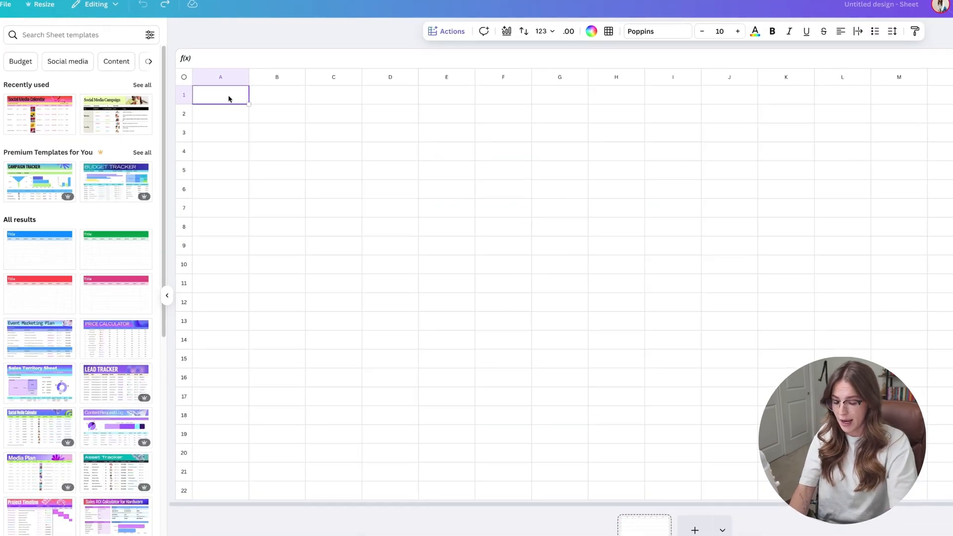
Enter the May 2025 calendar title in A1 and the Date-to-Notes headings in row 2
{"action": "type", "text": "May 2025 Content Calenar"}
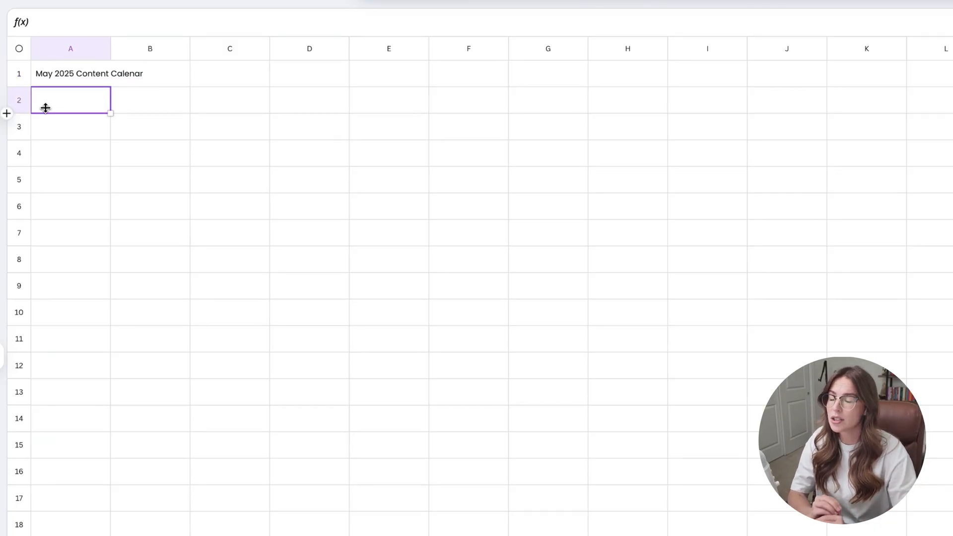
{"action": "type", "text": "Date"}
{"action": "left_click", "coordinate": [229, 100]}
{"action": "type", "text": "Pl"}
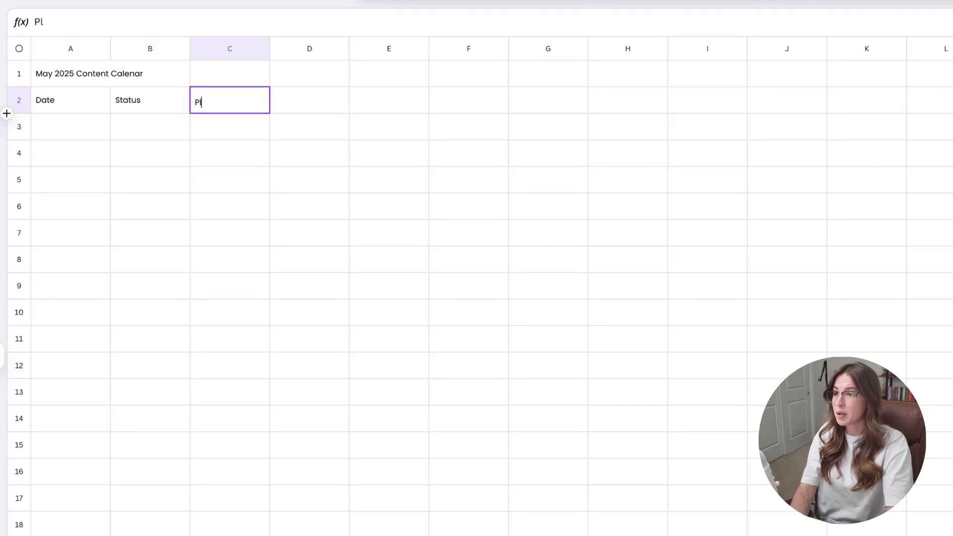
{"action": "key", "text": "Enter"}
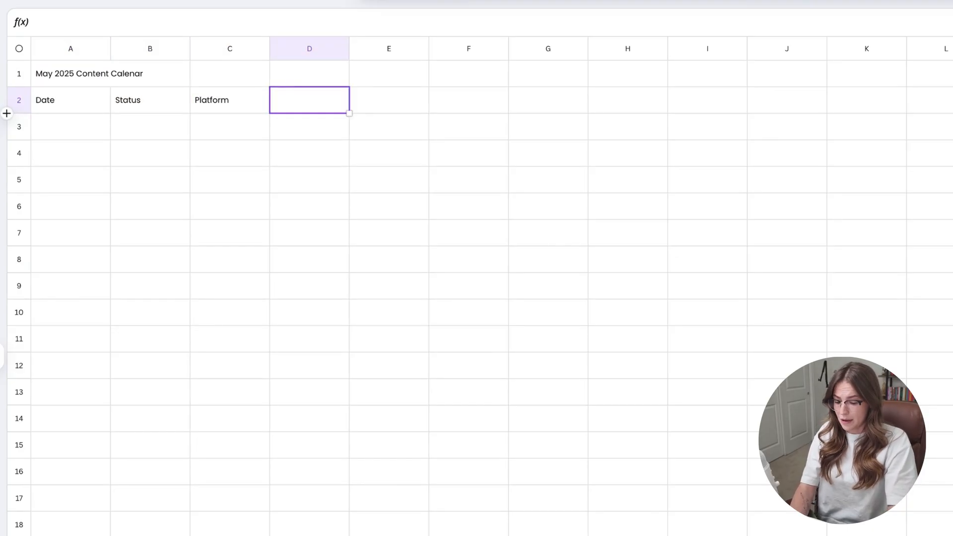
{"action": "type", "text": "Copy/Caption"}
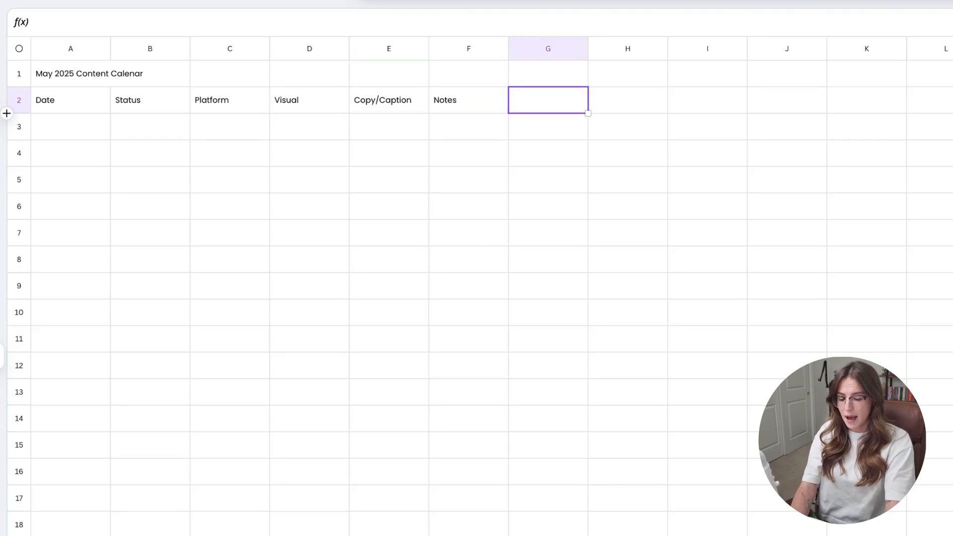
{"action": "type", "text": "Published"}
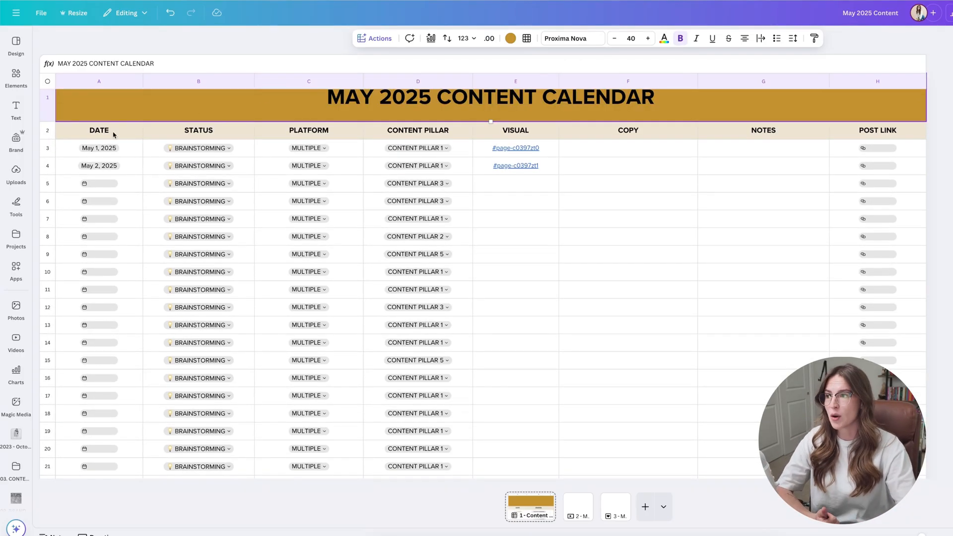
{"action": "left_click", "coordinate": [309, 130]}
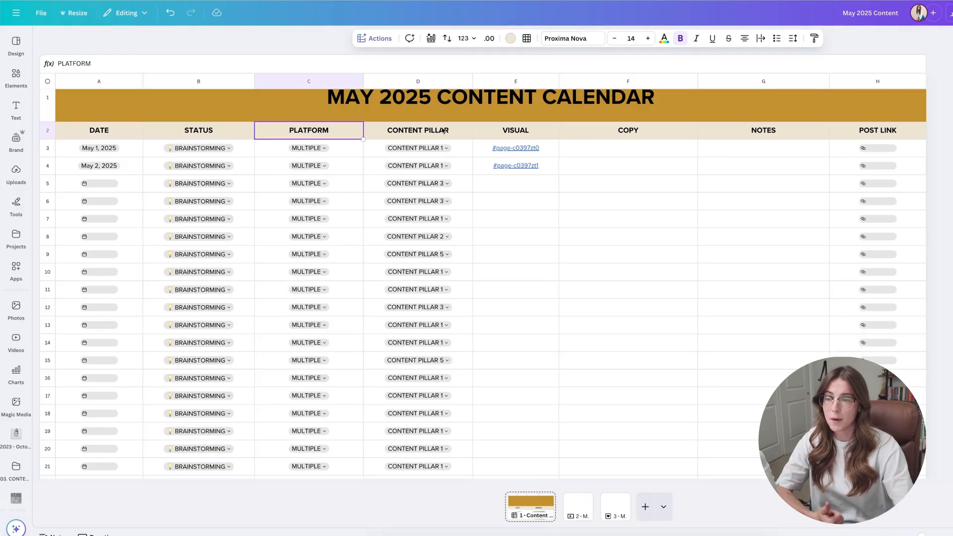
{"action": "left_click", "coordinate": [628, 146]}
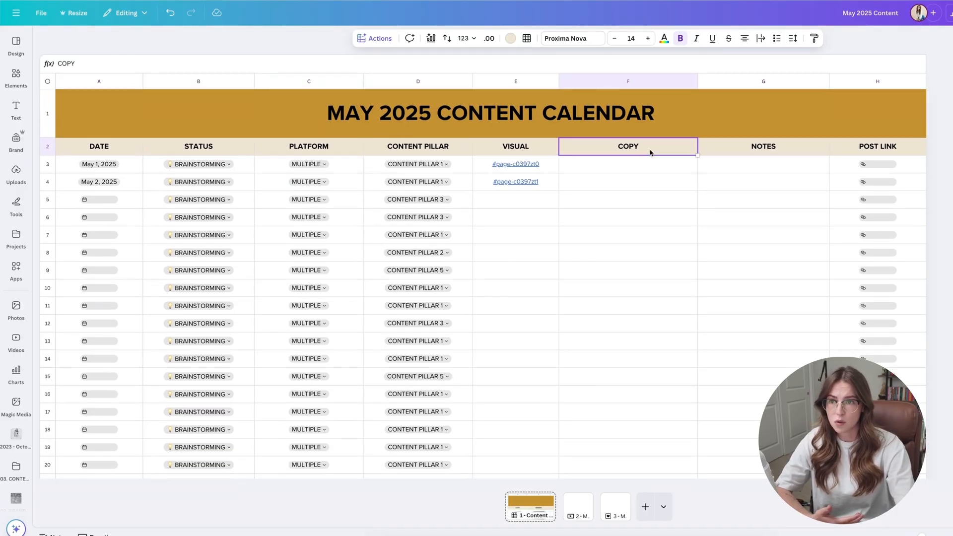
{"action": "left_click", "coordinate": [877, 146]}
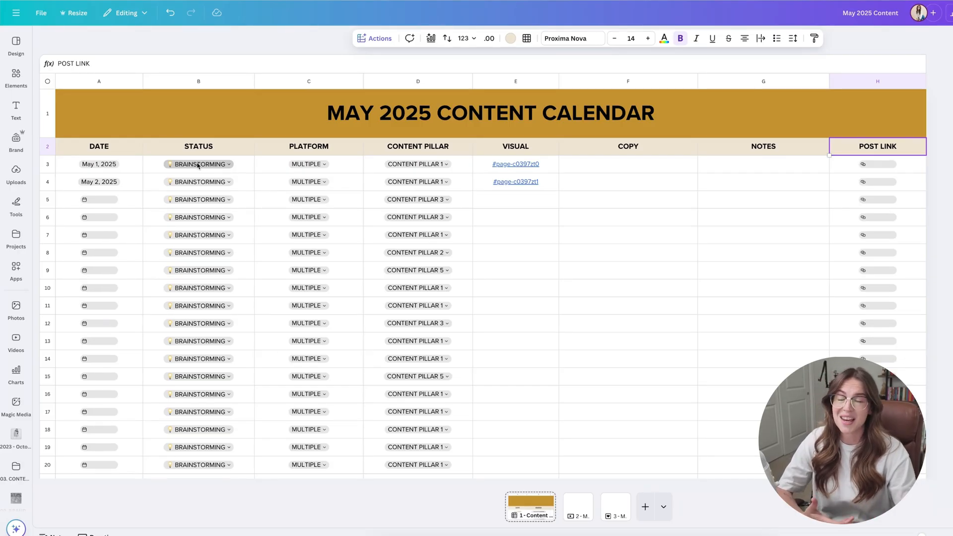
{"action": "left_click", "coordinate": [100, 199]}
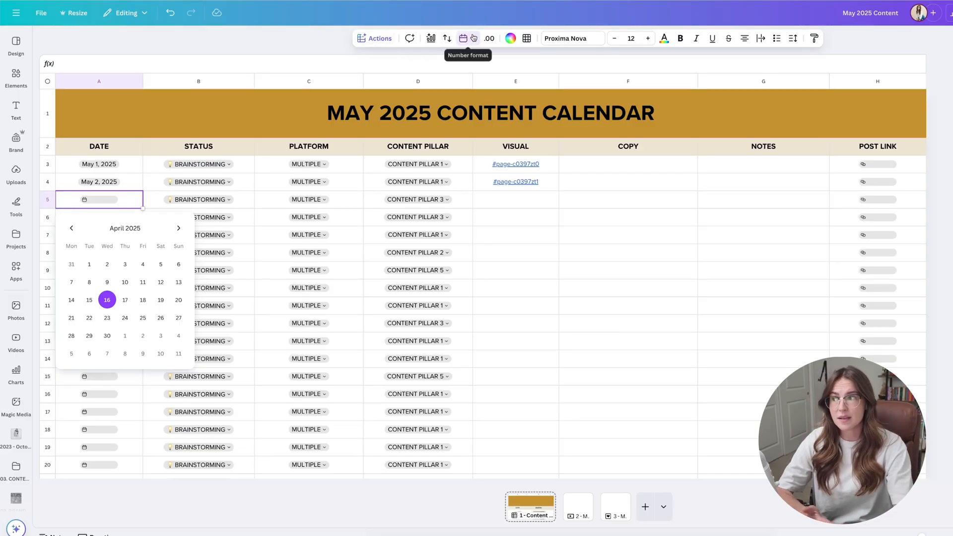
{"action": "left_click", "coordinate": [466, 38]}
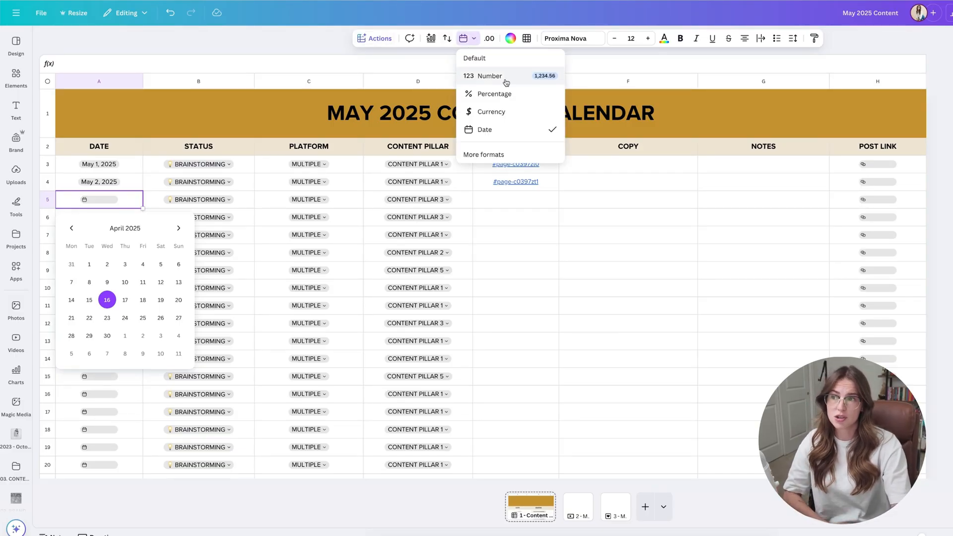
{"action": "mouse_move", "coordinate": [593, 238]}
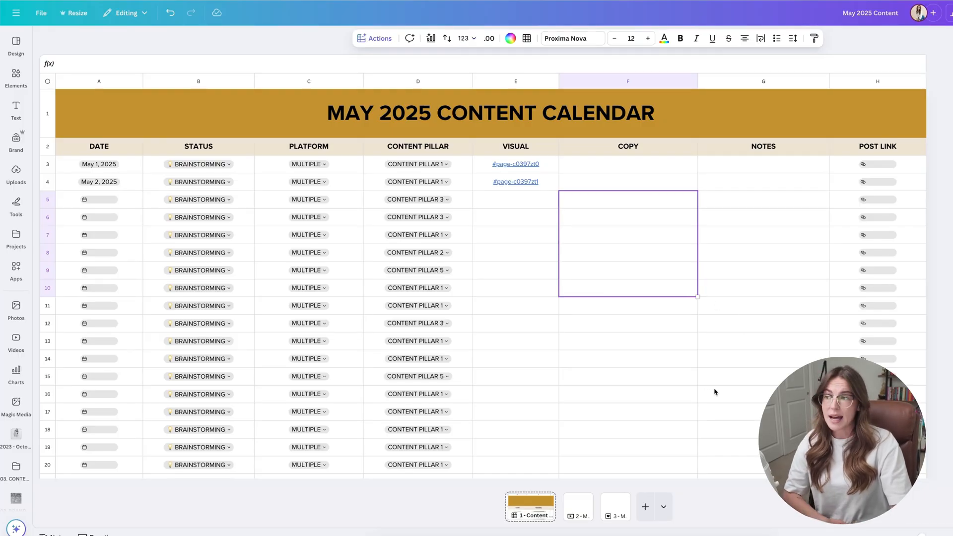
{"action": "left_click", "coordinate": [417, 164]}
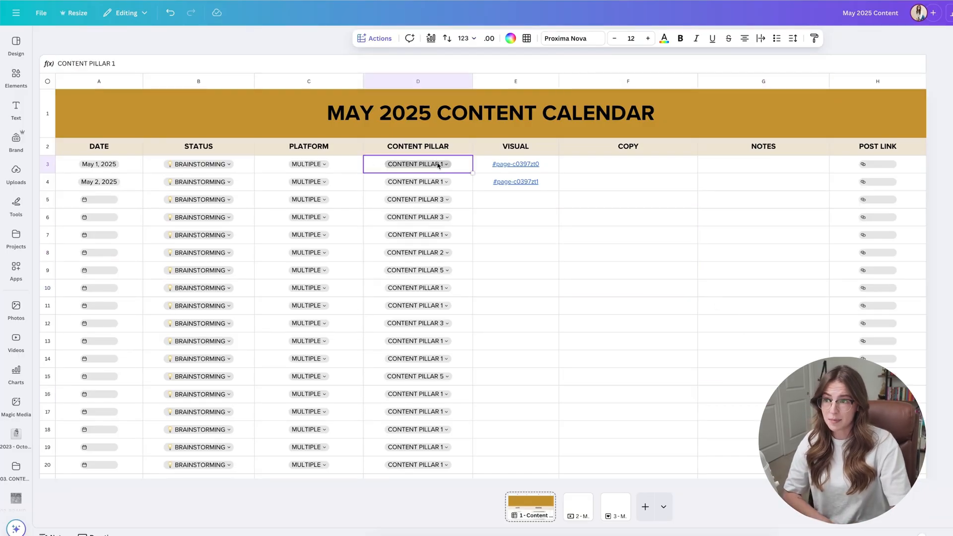
{"action": "left_click", "coordinate": [308, 165]}
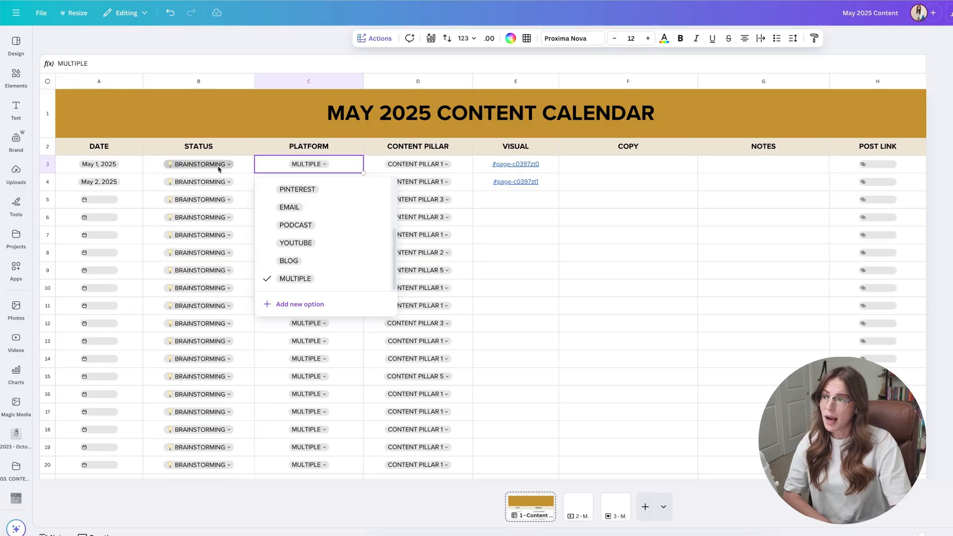
{"action": "left_click", "coordinate": [198, 165]}
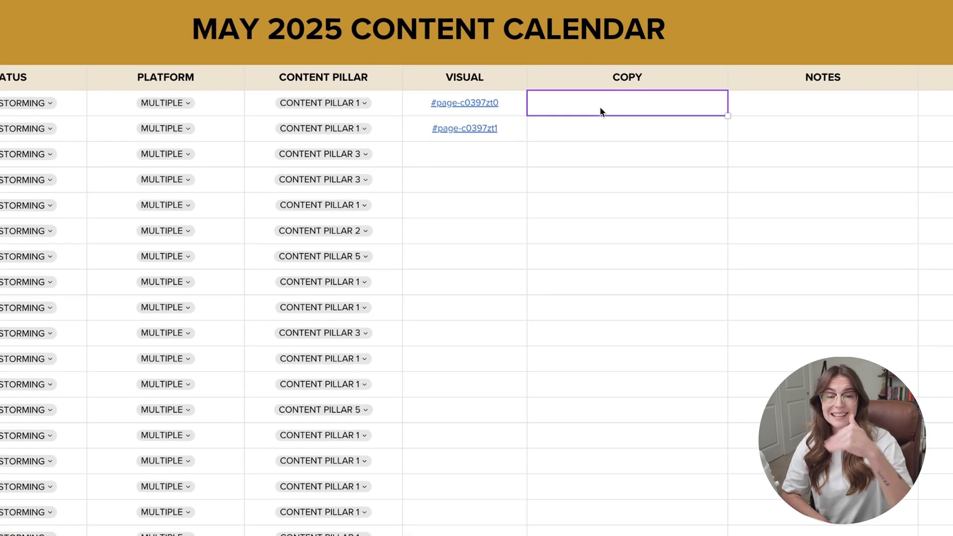
Add a dropdown to the first Copy cell
{"action": "left_click", "coordinate": [627, 102]}
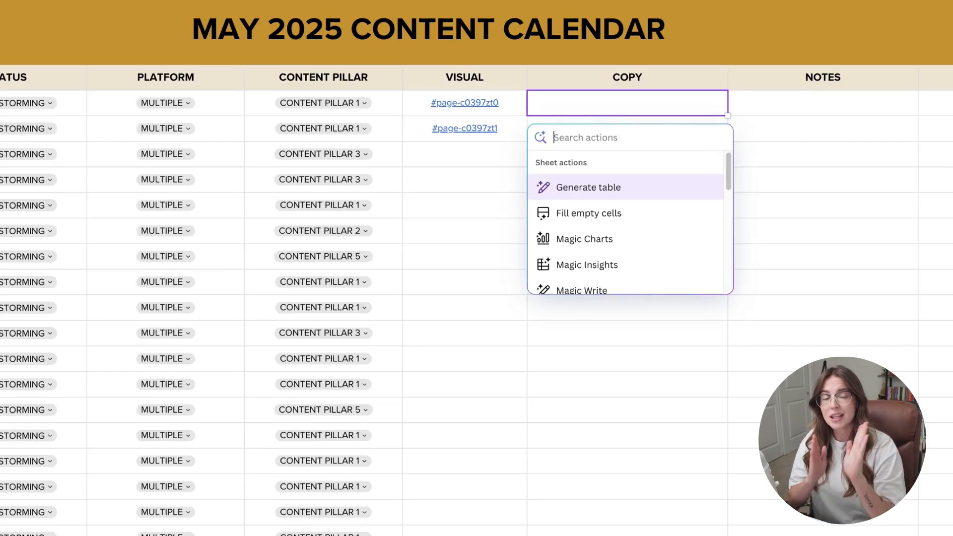
{"action": "scroll", "scroll_direction": "down", "scroll_amount": 3}
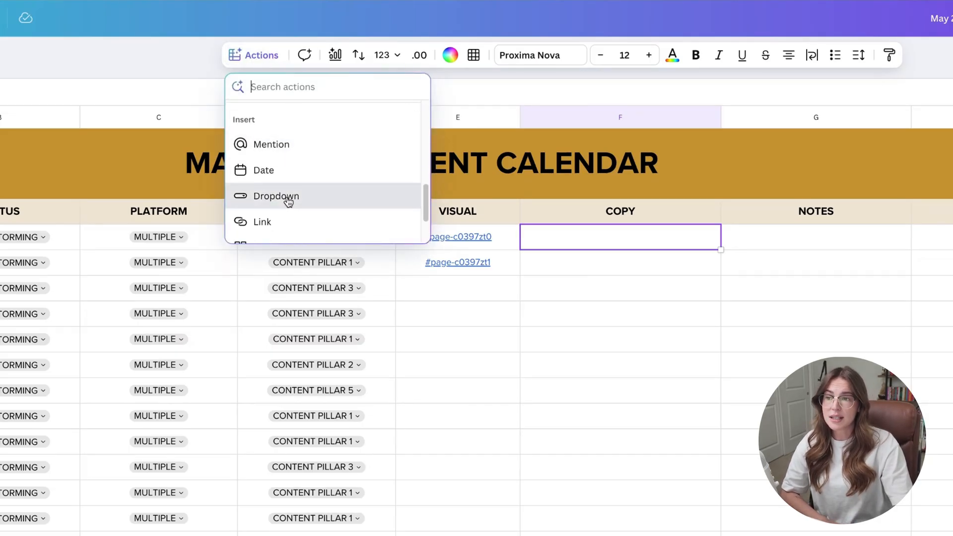
{"action": "left_click", "coordinate": [276, 196]}
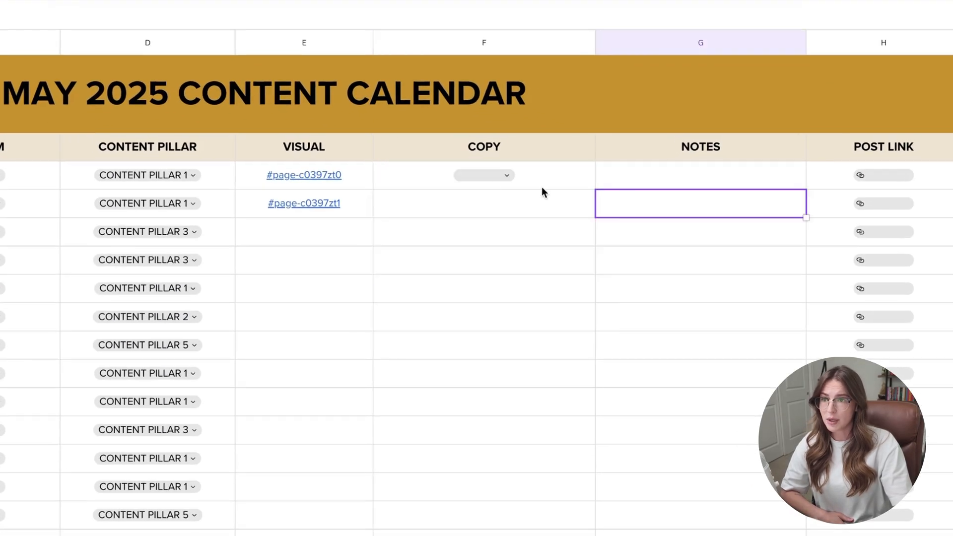
Rename its option to 'hajskd', remove the dropdown, and open the next date picker
{"action": "left_click", "coordinate": [483, 176]}
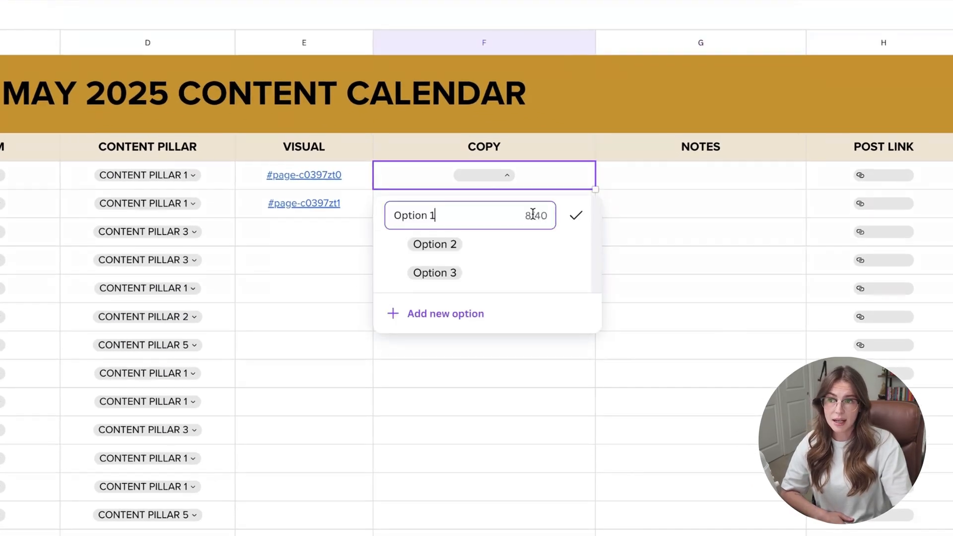
{"action": "type", "text": "hajskd"}
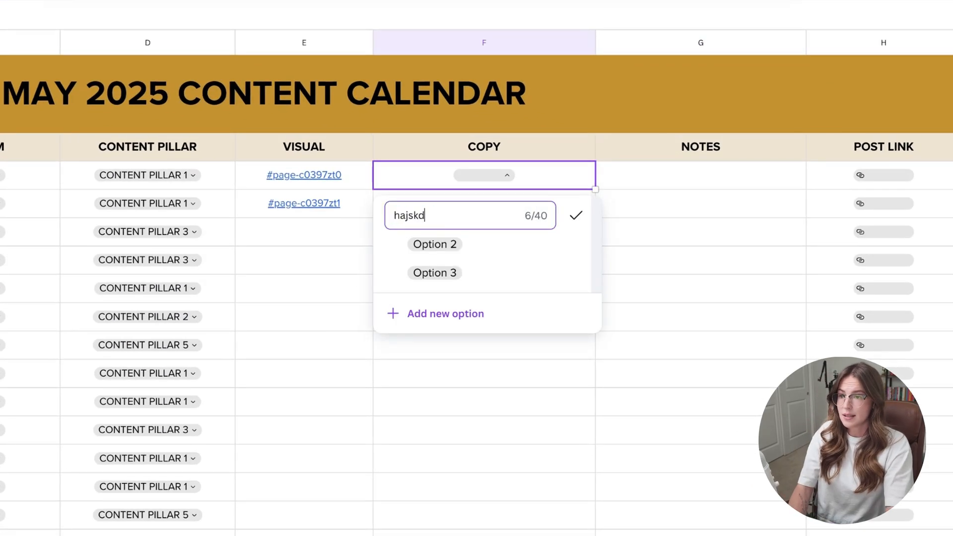
{"action": "left_click", "coordinate": [575, 215]}
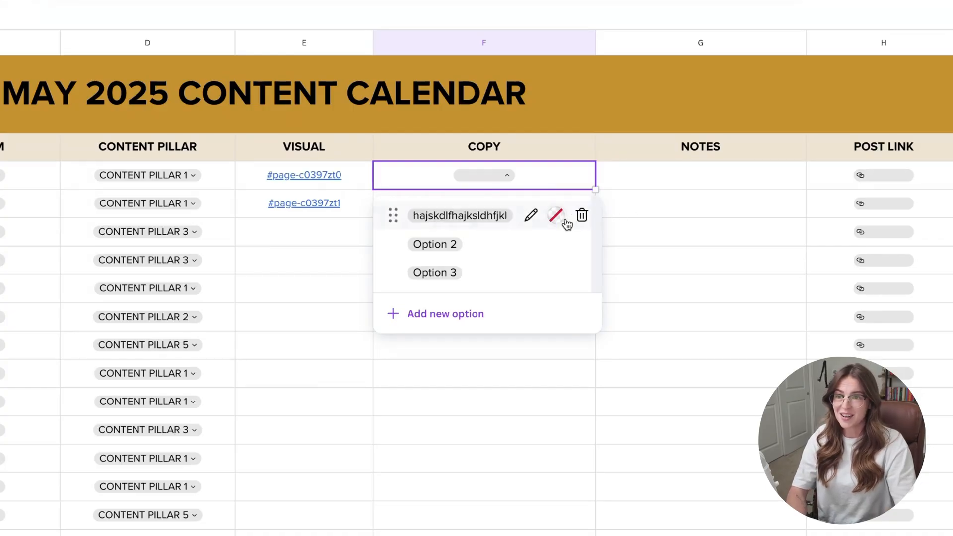
{"action": "left_click", "coordinate": [555, 216]}
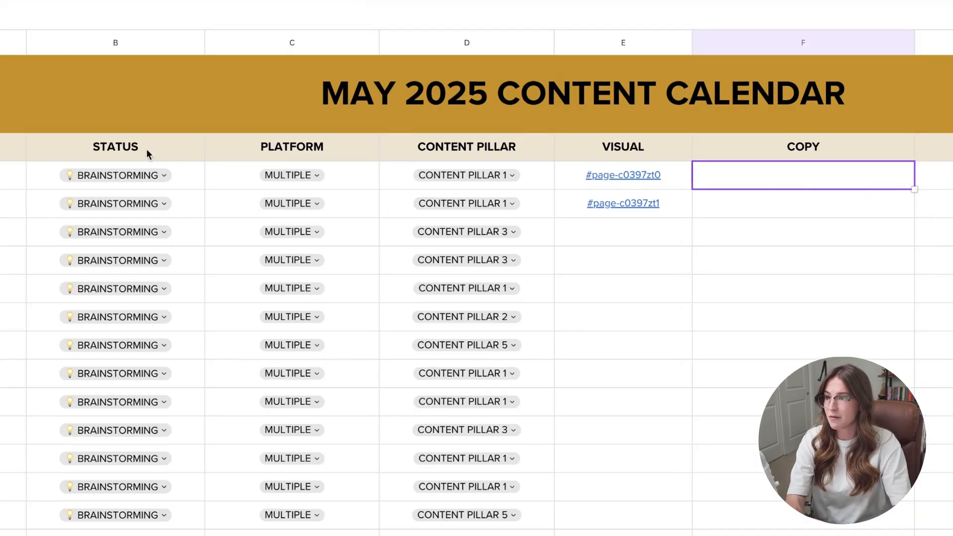
{"action": "left_click", "coordinate": [115, 175]}
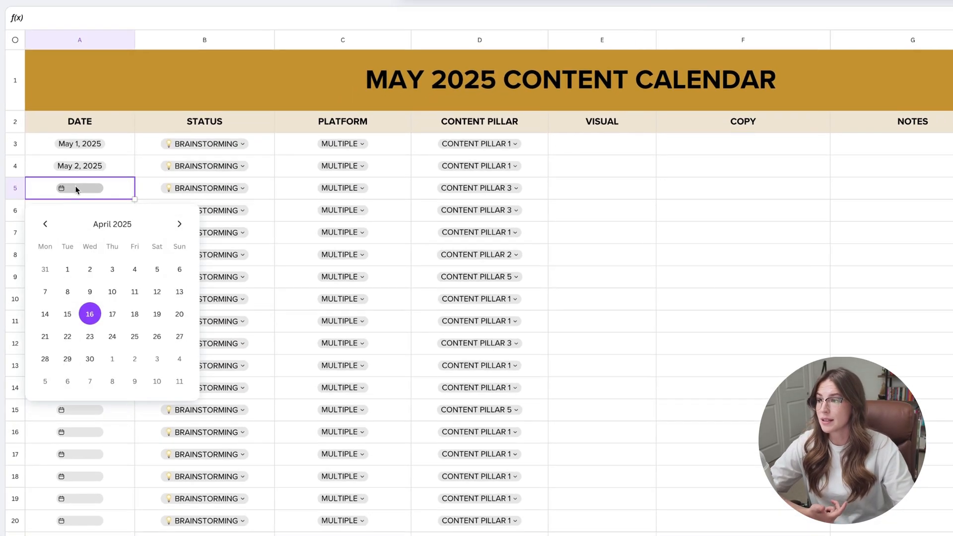
Date row three May 3, 2025; set row one to RECORDING QUEUE, INSTAGRAM, Content Pillar 3
{"action": "left_click", "coordinate": [179, 224]}
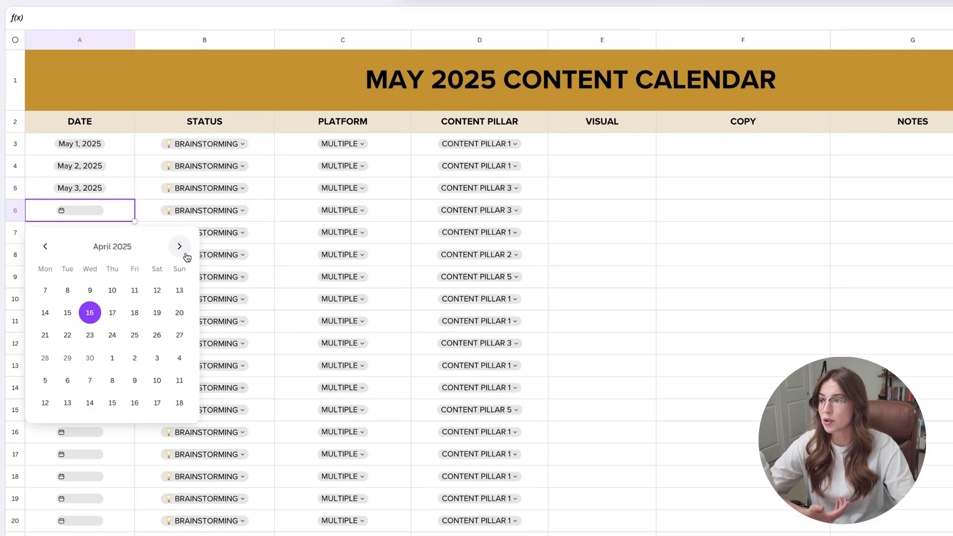
{"action": "left_click", "coordinate": [179, 246]}
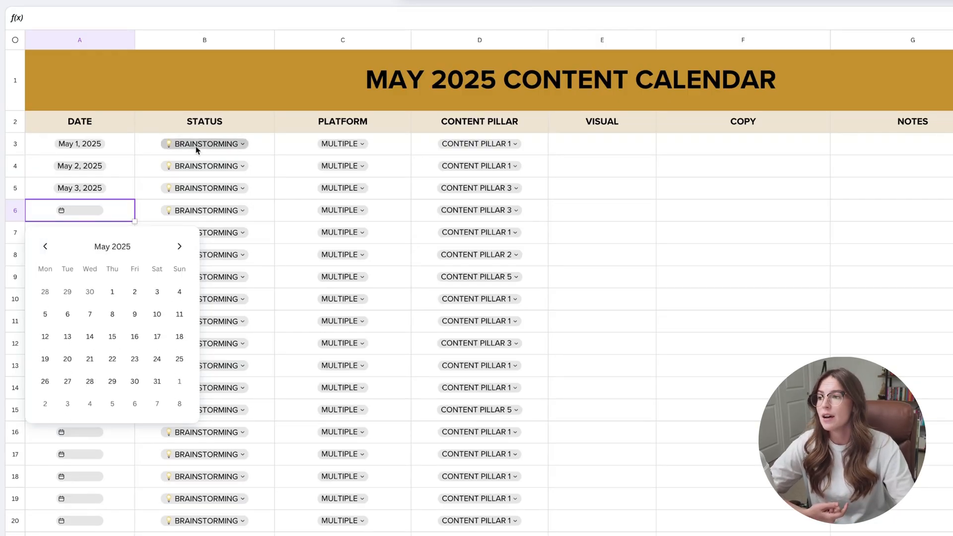
{"action": "left_click", "coordinate": [204, 144]}
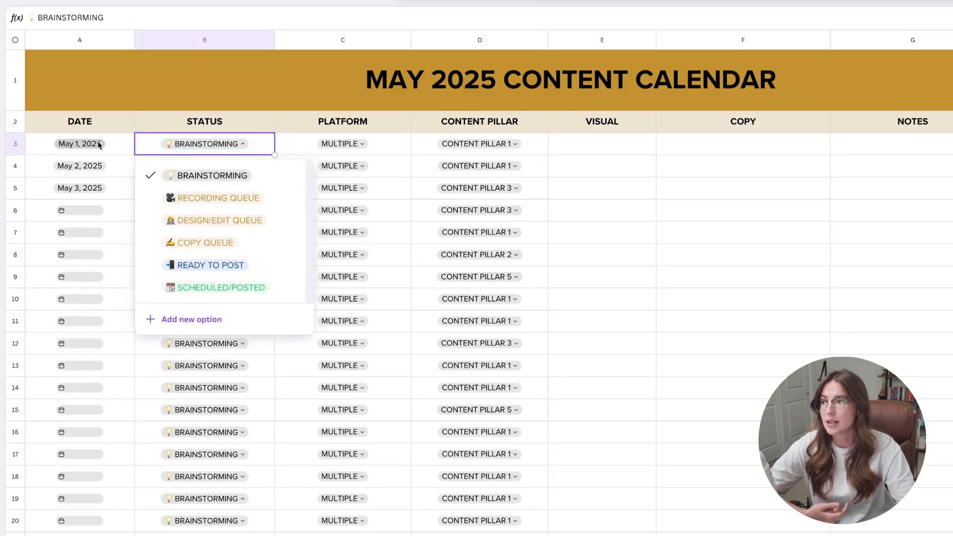
{"action": "left_click", "coordinate": [217, 198]}
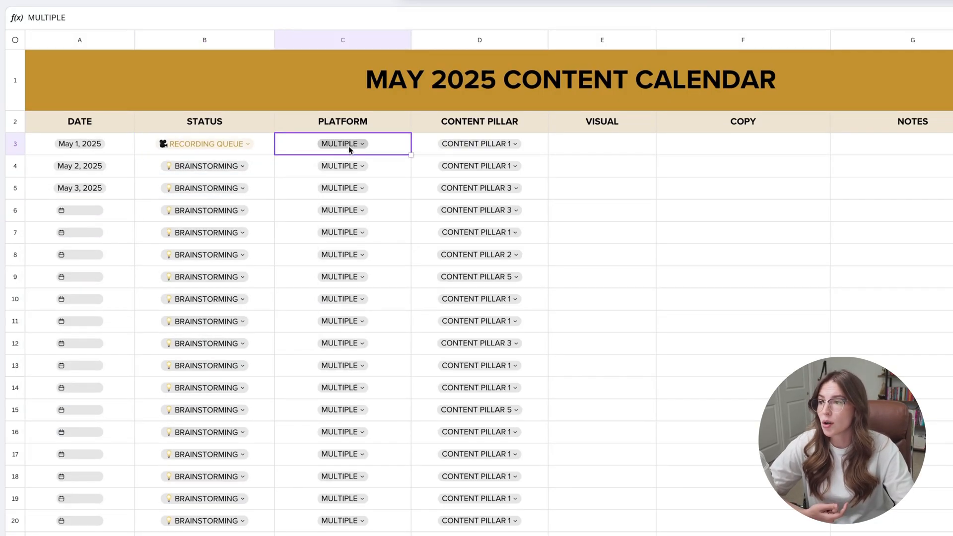
{"action": "left_click", "coordinate": [343, 143]}
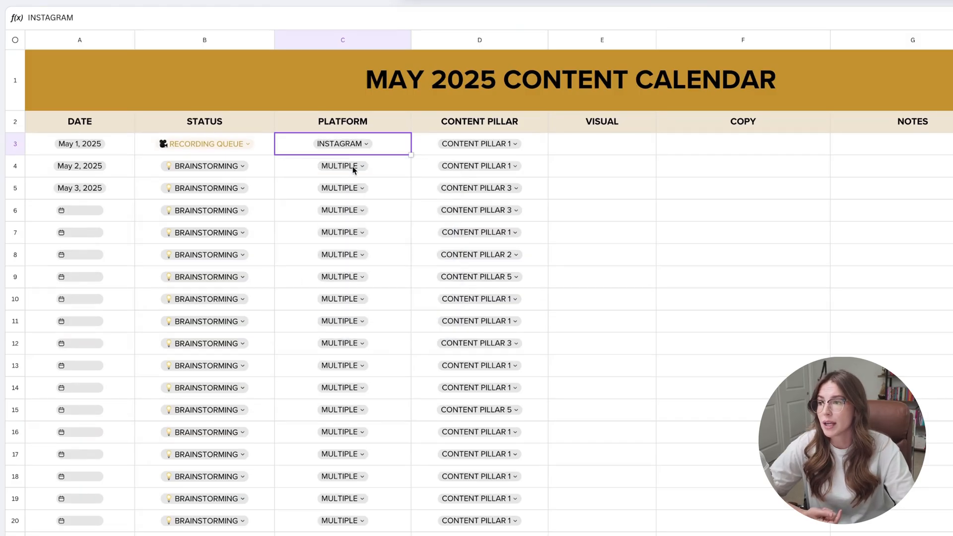
{"action": "left_click", "coordinate": [479, 143]}
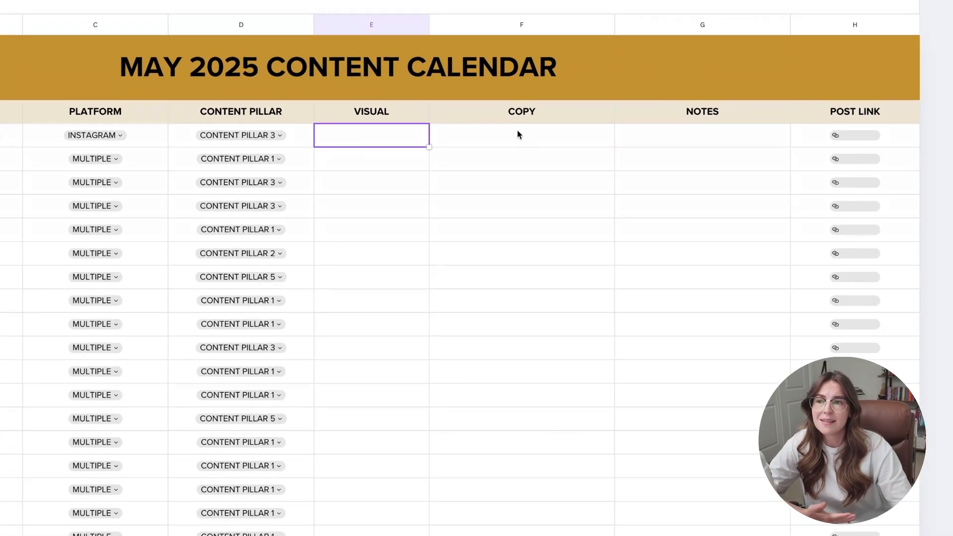
Add a note about adding inspiration or a script to the first row
{"action": "left_click", "coordinate": [702, 135]}
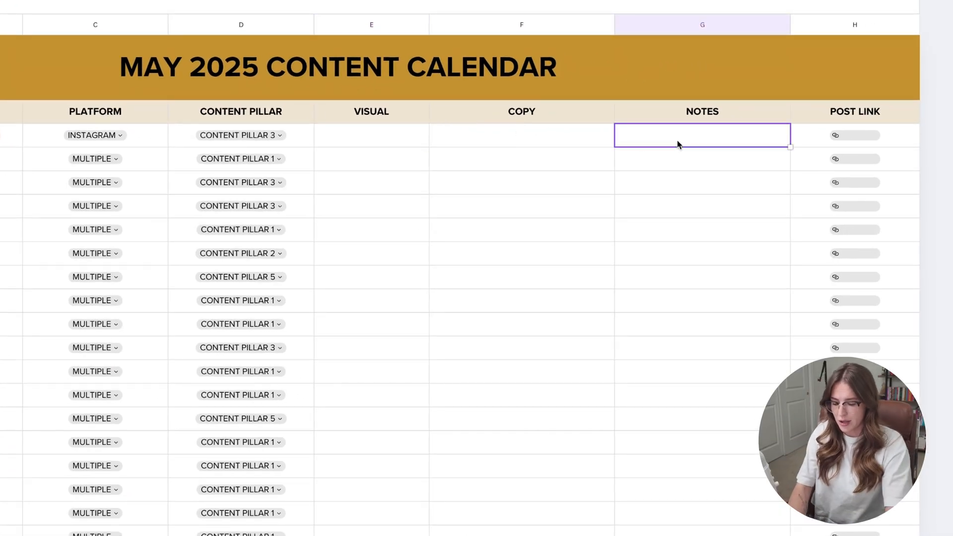
{"action": "type", "text": "add in inspiration, notes f"}
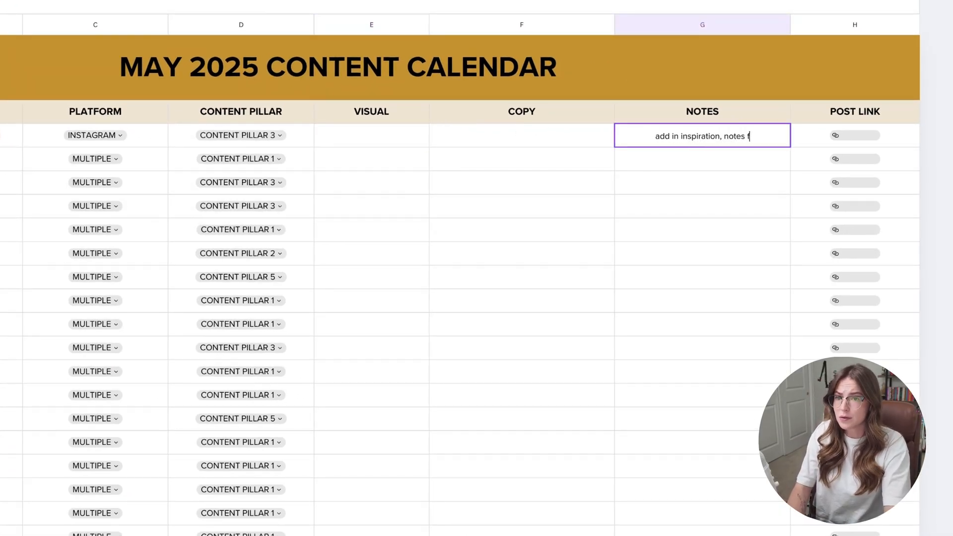
{"action": "type", "text": "or a script"}
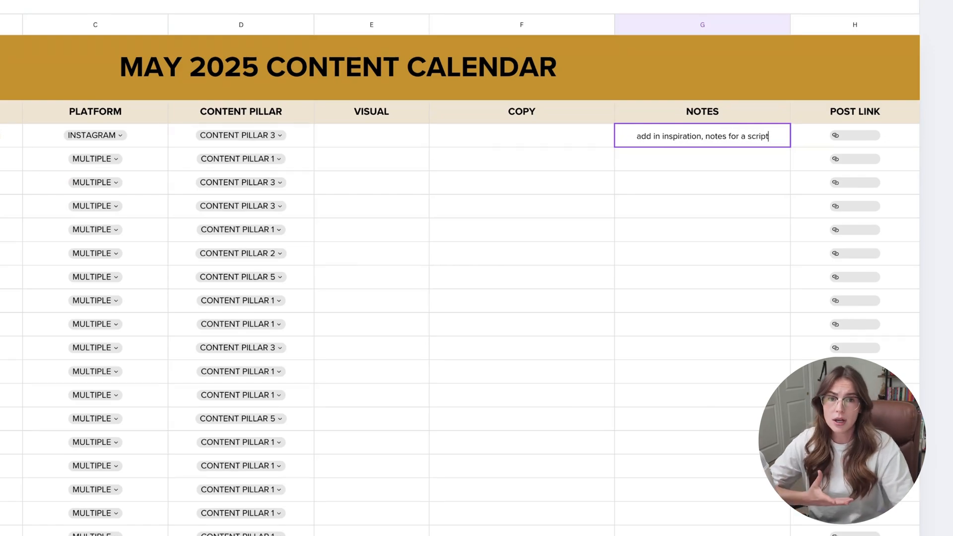
{"action": "mouse_move", "coordinate": [427, 142]}
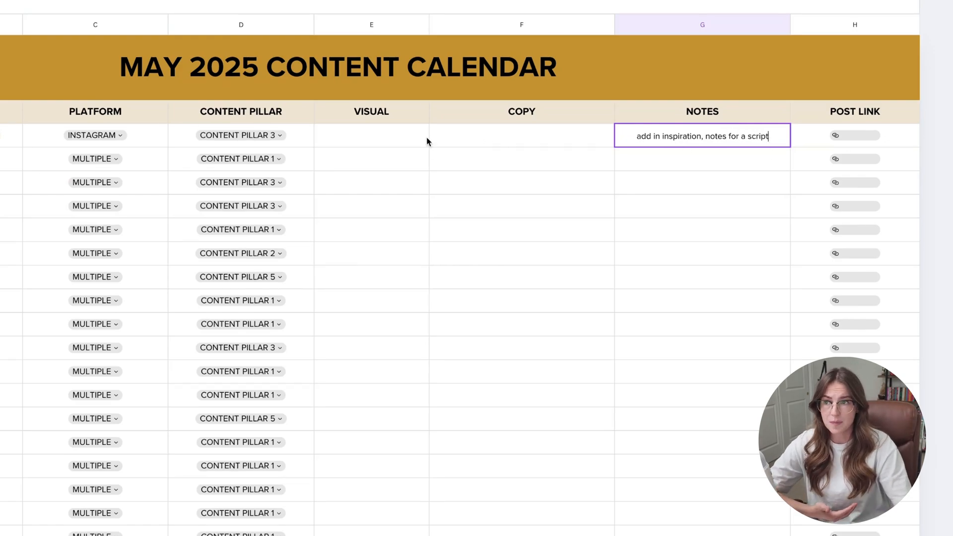
{"action": "left_click", "coordinate": [521, 135]}
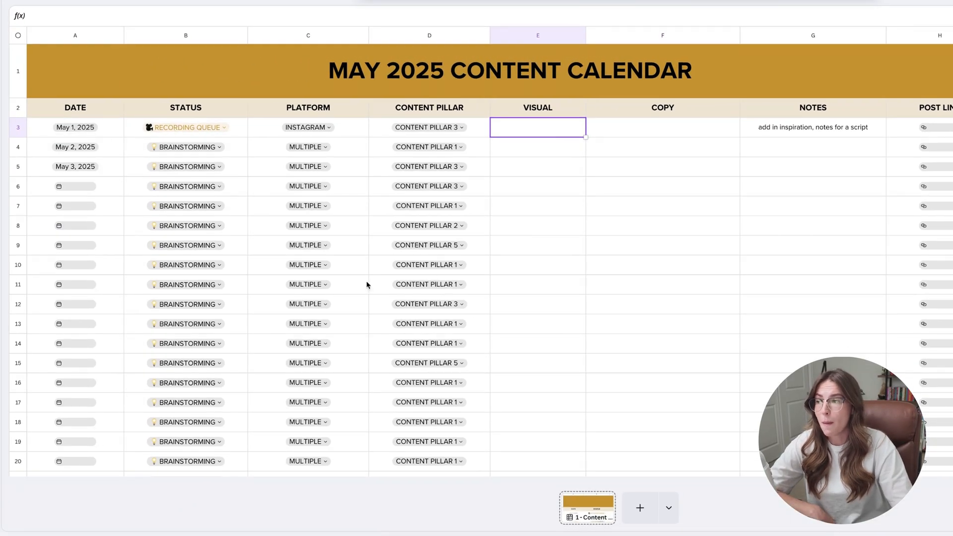
{"action": "mouse_move", "coordinate": [667, 492]}
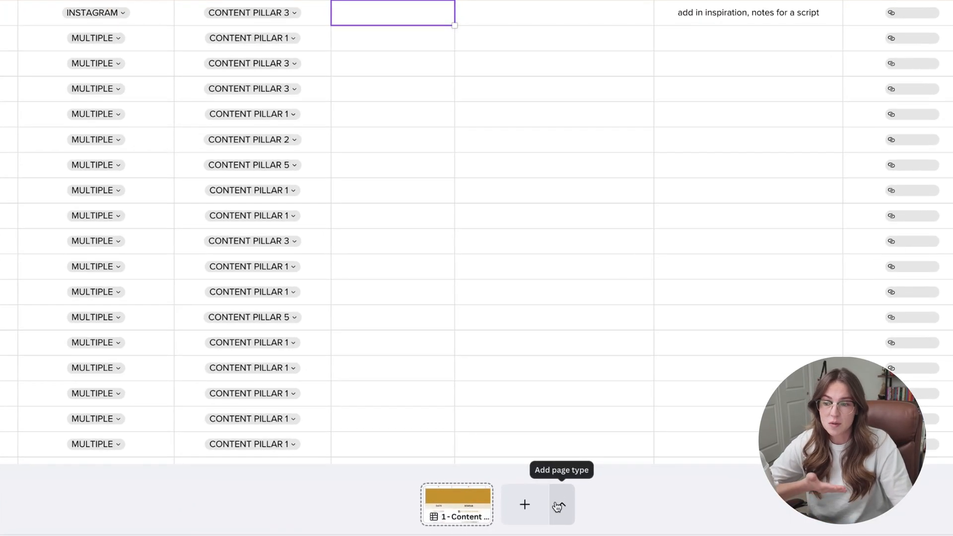
Add an Instagram Reel page and place the uploaded Photoshoot BTS clip on it
{"action": "left_click", "coordinate": [558, 504]}
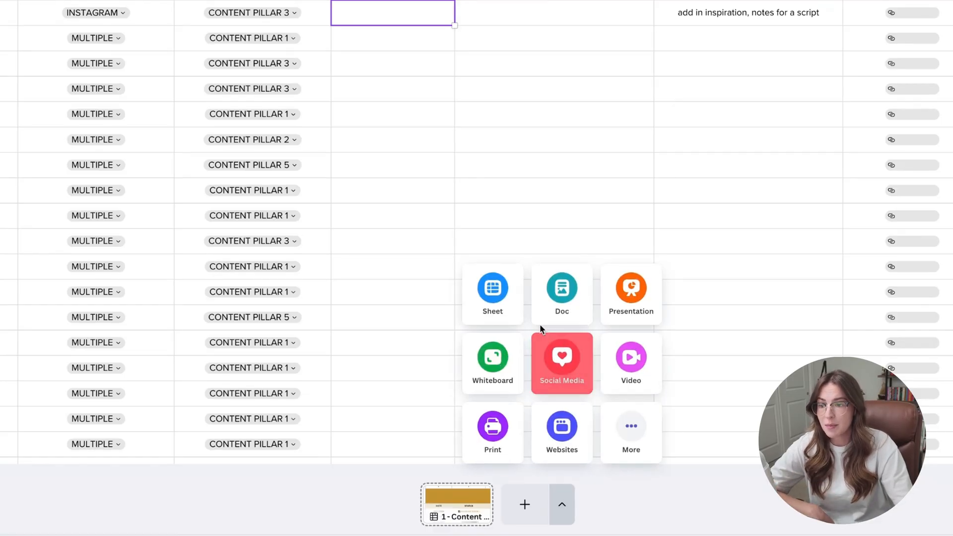
{"action": "left_click", "coordinate": [561, 363]}
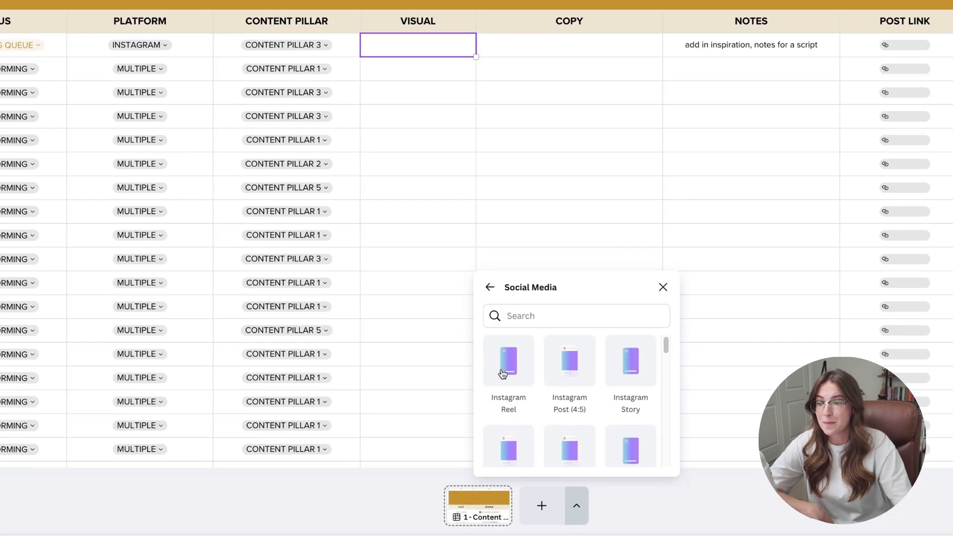
{"action": "left_click", "coordinate": [509, 360]}
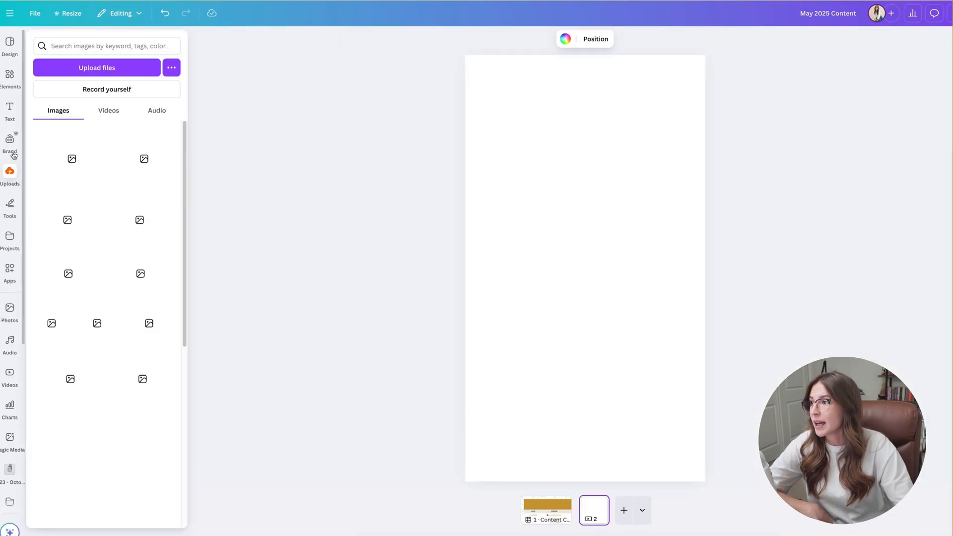
{"action": "left_click", "coordinate": [10, 383]}
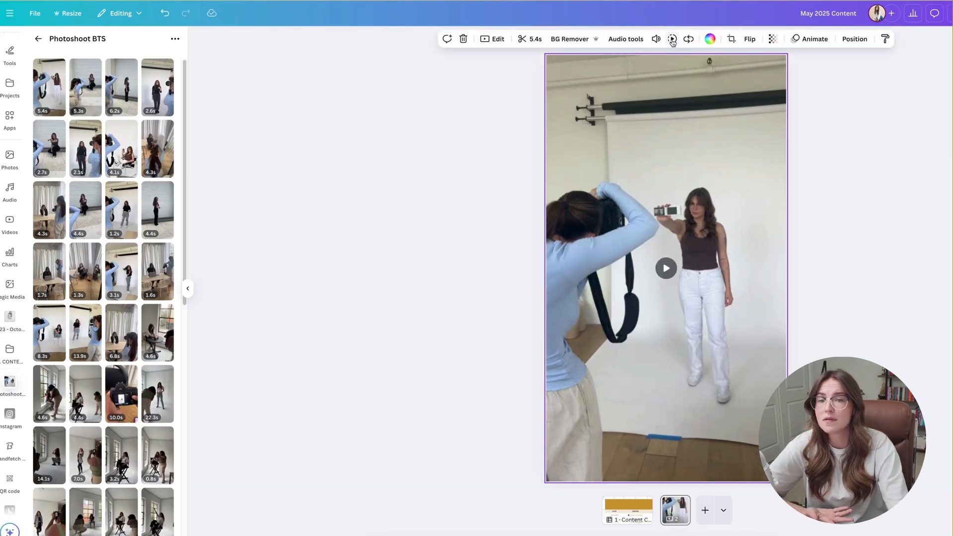
{"action": "left_click", "coordinate": [666, 267]}
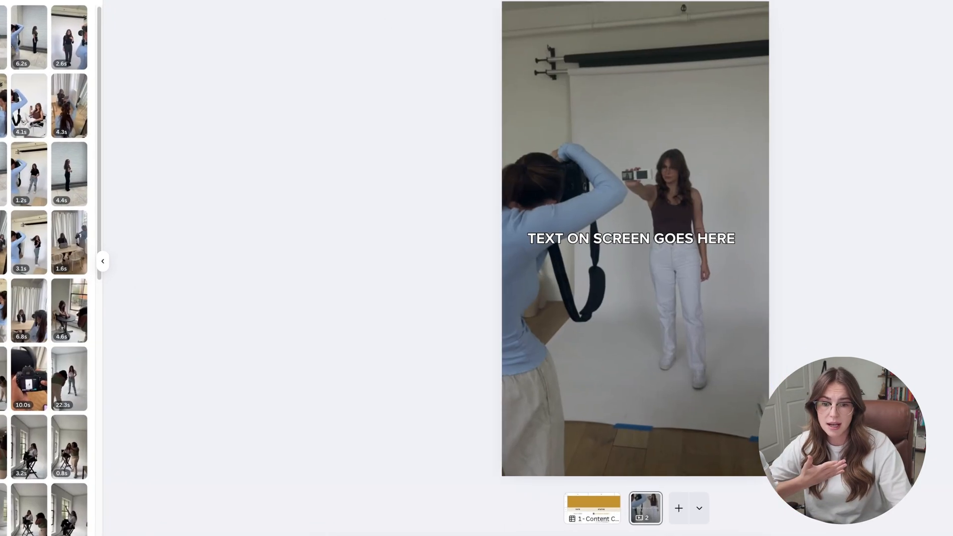
Title the Reel page 'May 1 (IG Reel)' from its thumbnail menu
{"action": "right_click", "coordinate": [646, 508]}
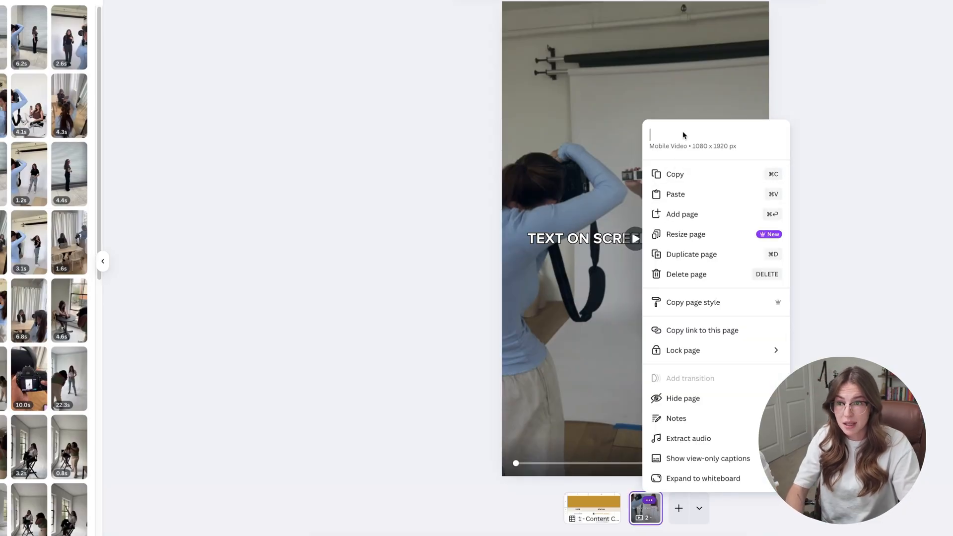
{"action": "type", "text": "May 1"}
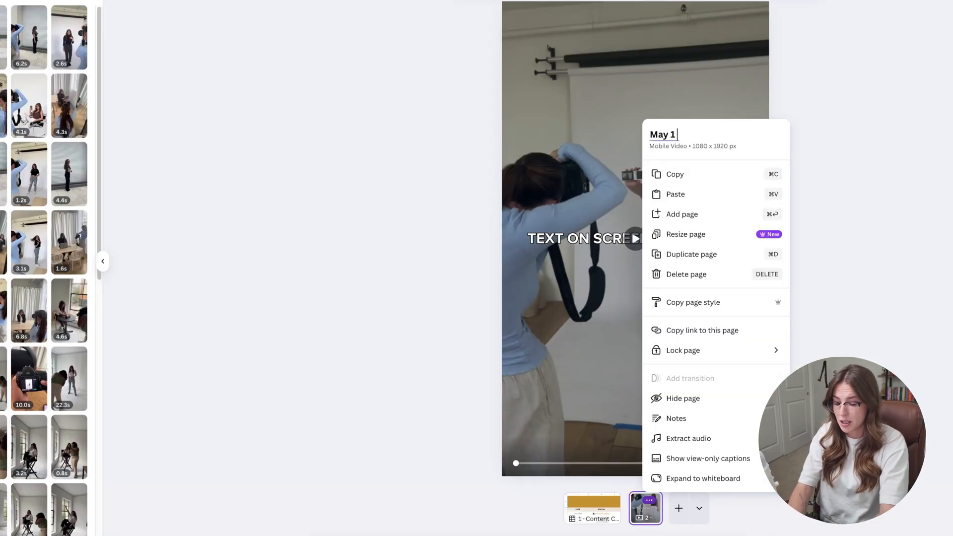
{"action": "type", "text": "(IG Reel)"}
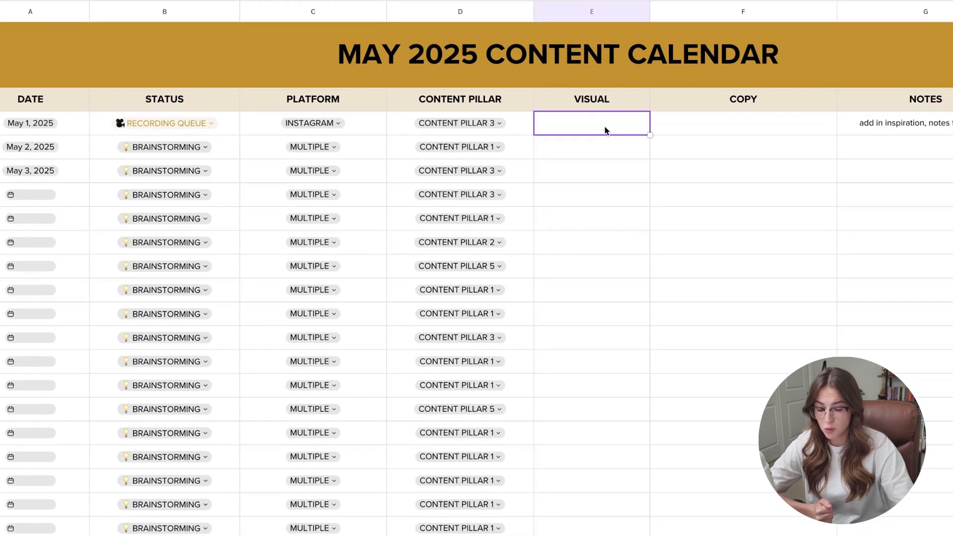
Link May 1's Visual cell to page '2 - May 1 (IG Reel)'
{"action": "left_click", "coordinate": [590, 123]}
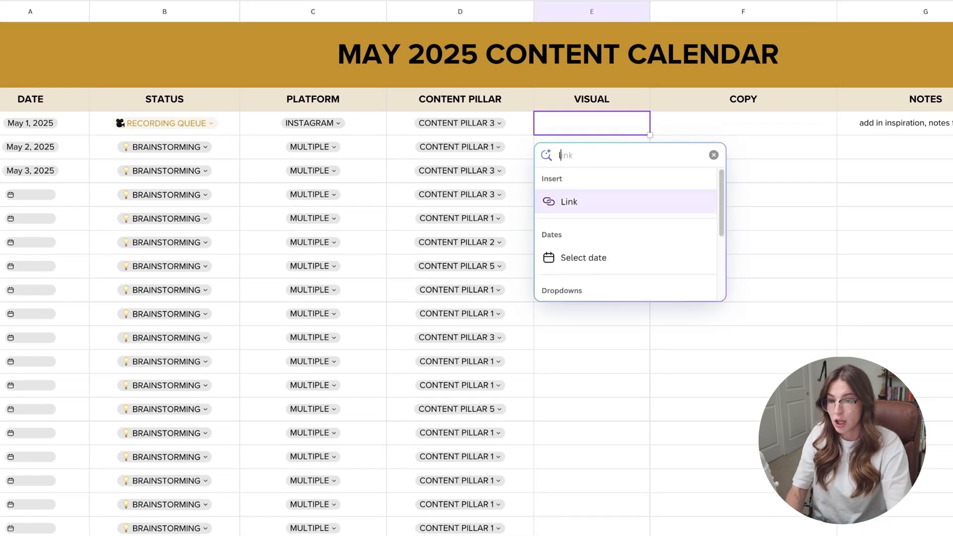
{"action": "left_click", "coordinate": [568, 201]}
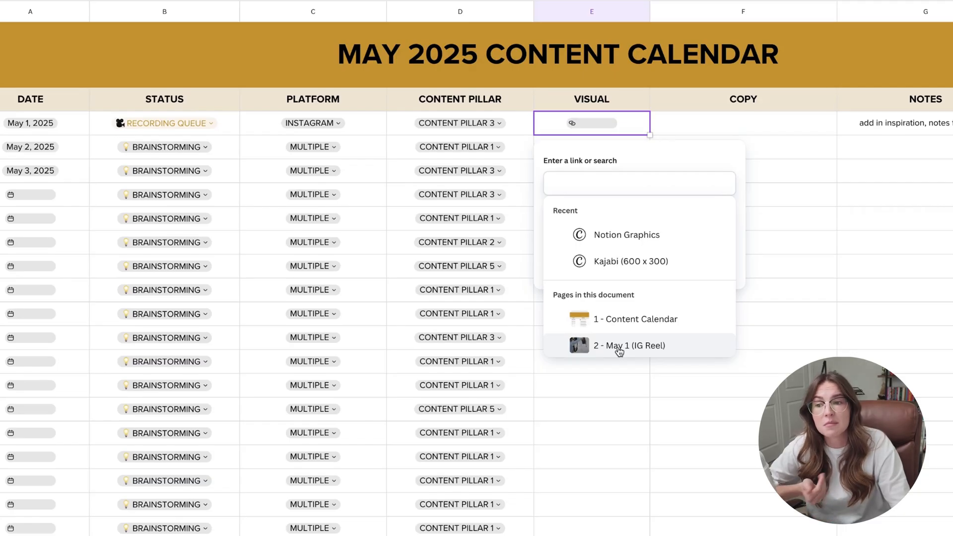
{"action": "left_click", "coordinate": [629, 346]}
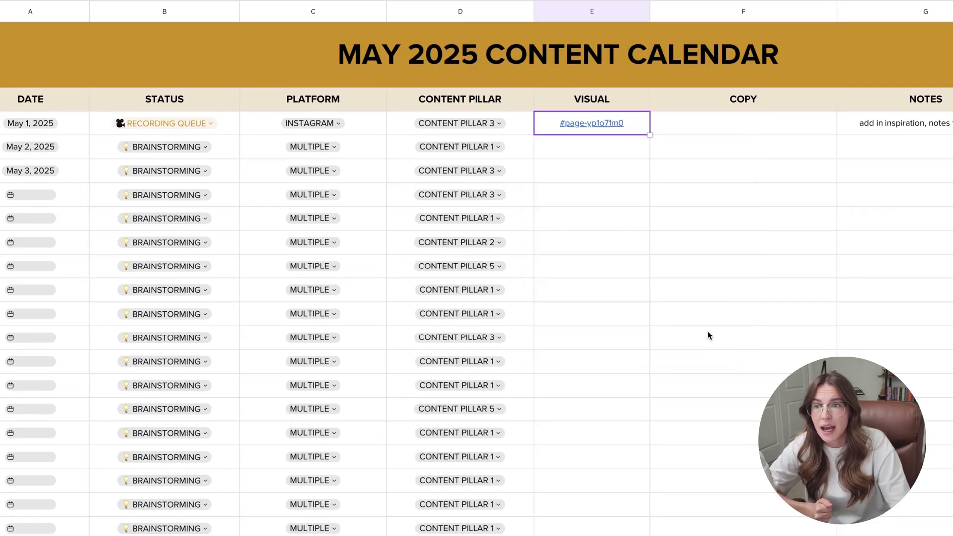
Type placeholder caption copy and set May 1's status to READY TO POST
{"action": "type", "text": "we"}
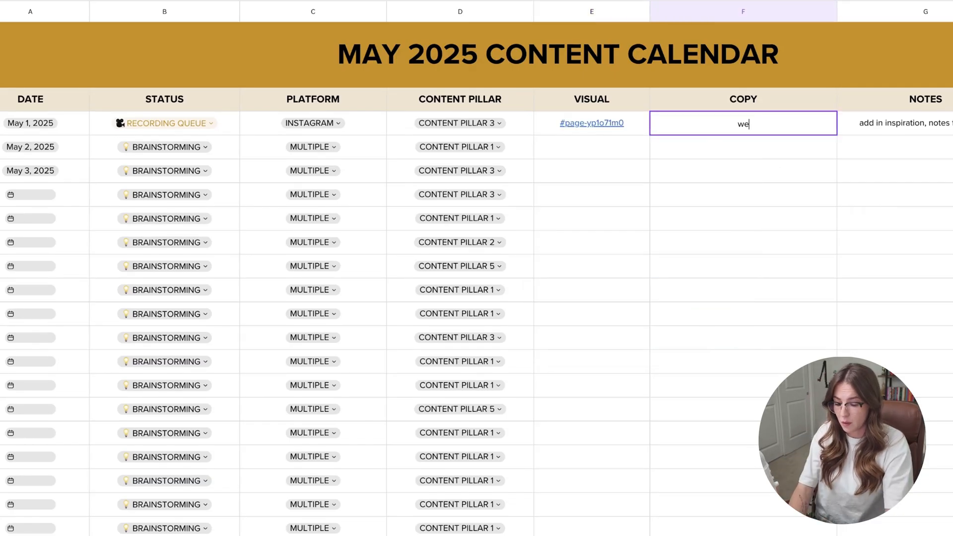
{"action": "type", "text": "write out our"}
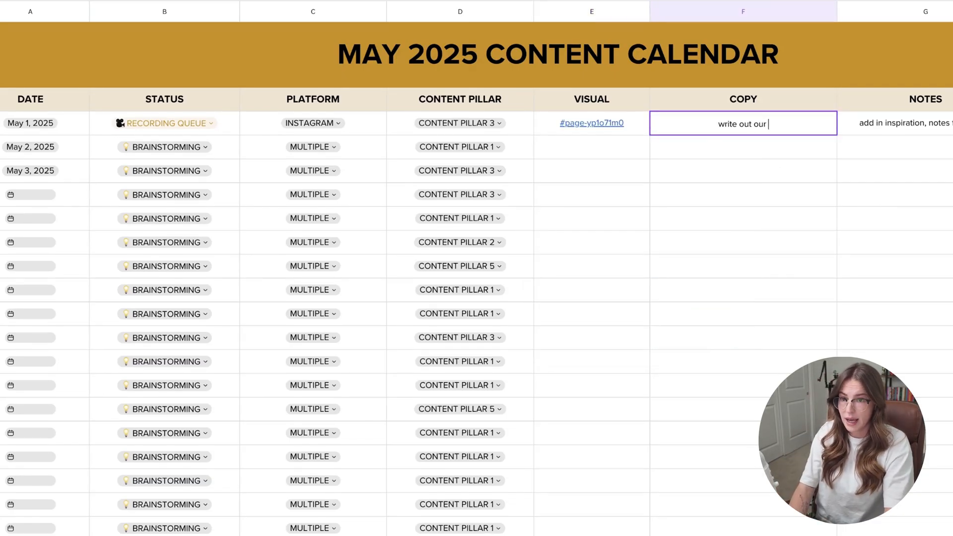
{"action": "left_click", "coordinate": [164, 123]}
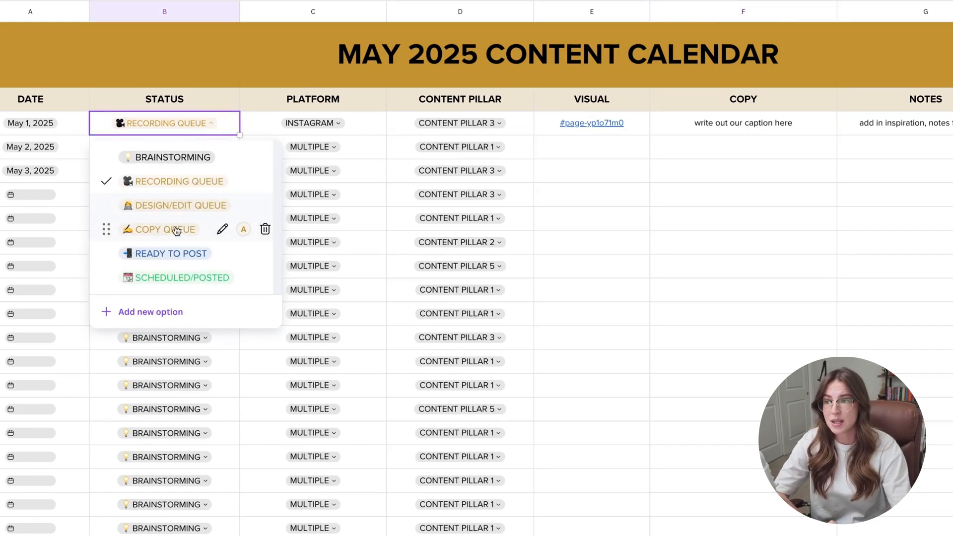
{"action": "left_click", "coordinate": [172, 254]}
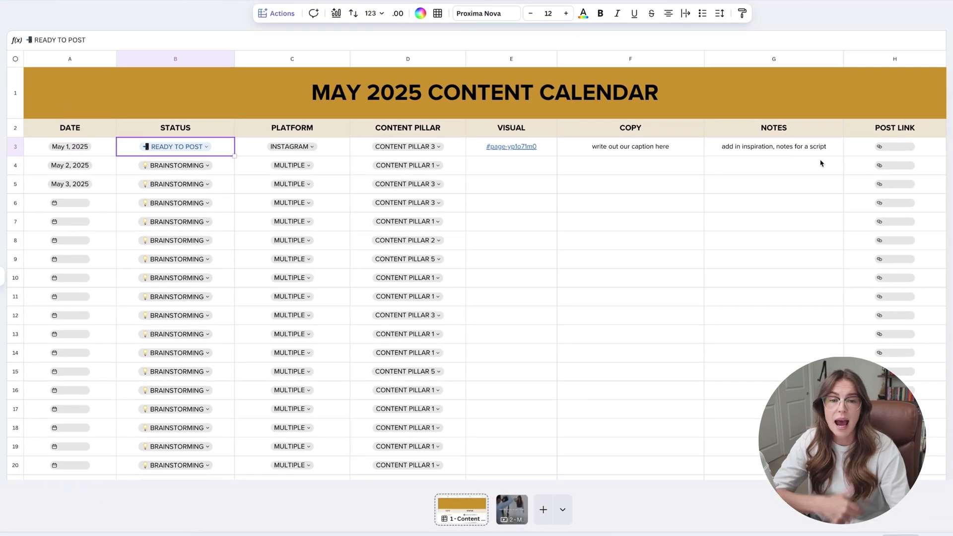
{"action": "mouse_move", "coordinate": [903, 152]}
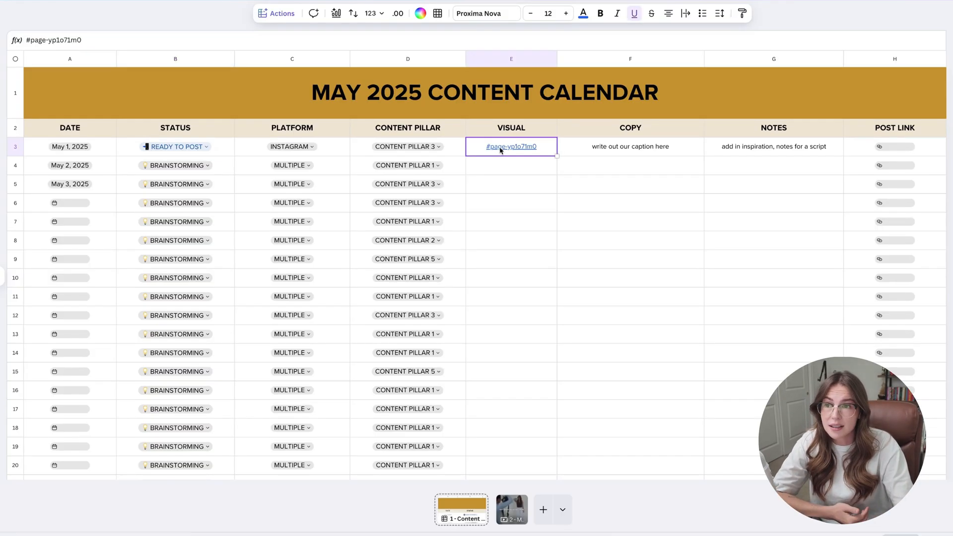
Add an Instagram Post (4:5) page after the Reel and title it 'May 2 (IG Post)'
{"action": "left_click", "coordinate": [512, 509]}
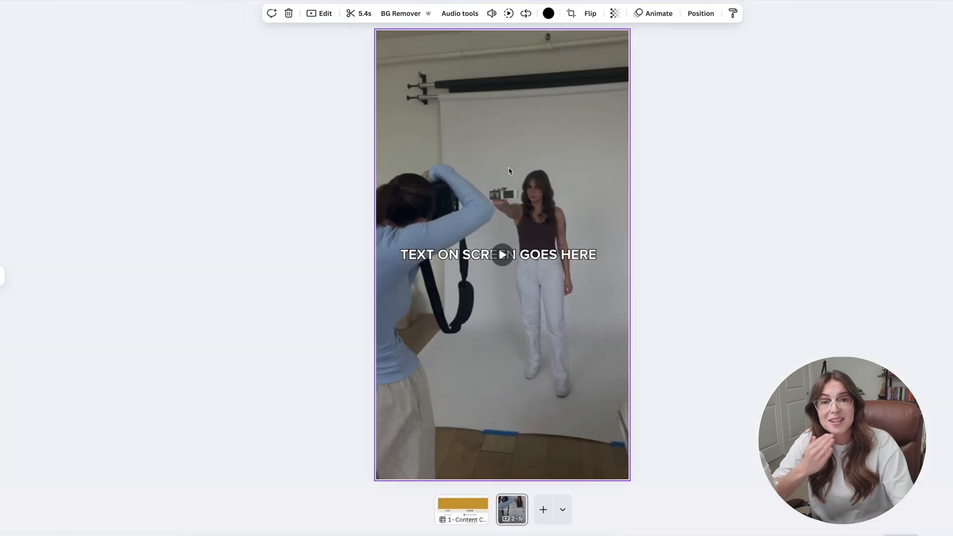
{"action": "left_click", "coordinate": [561, 510]}
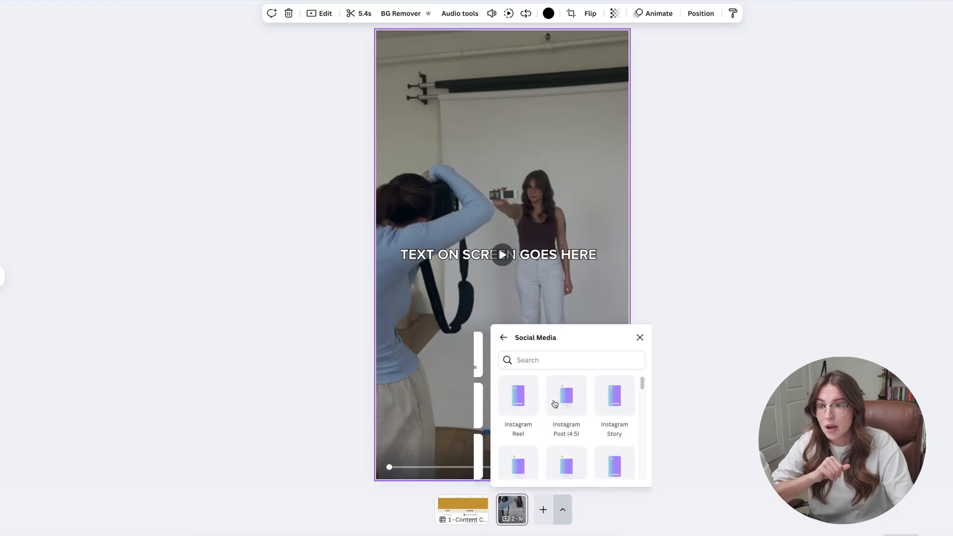
{"action": "left_click", "coordinate": [542, 510]}
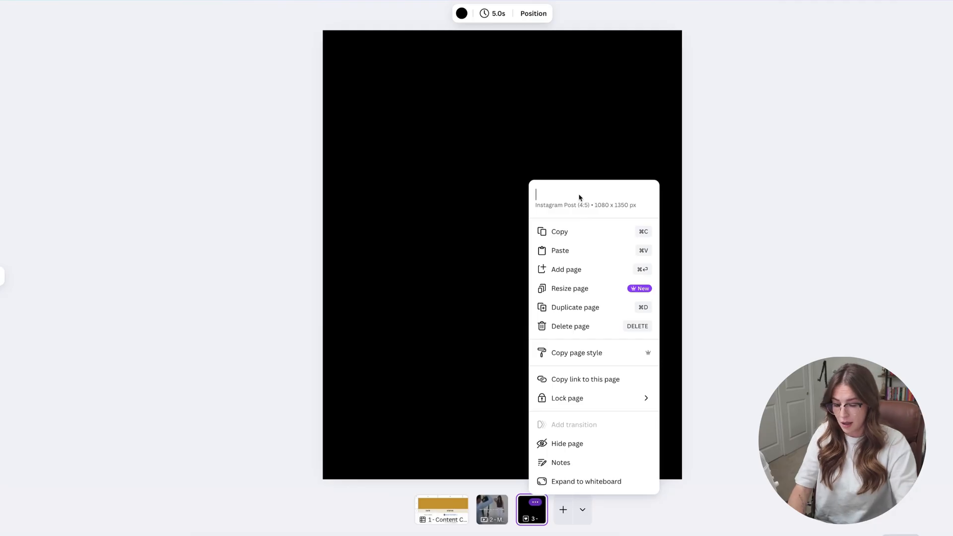
{"action": "type", "text": "May 2 (IG Pos"}
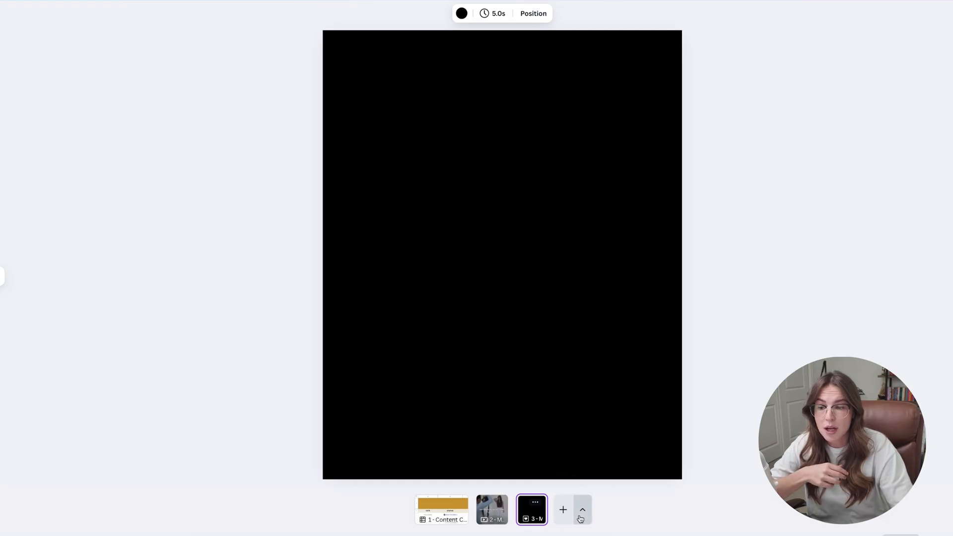
Add a doc page and change its heading to 'Email Newsletter'
{"action": "left_click", "coordinate": [562, 510]}
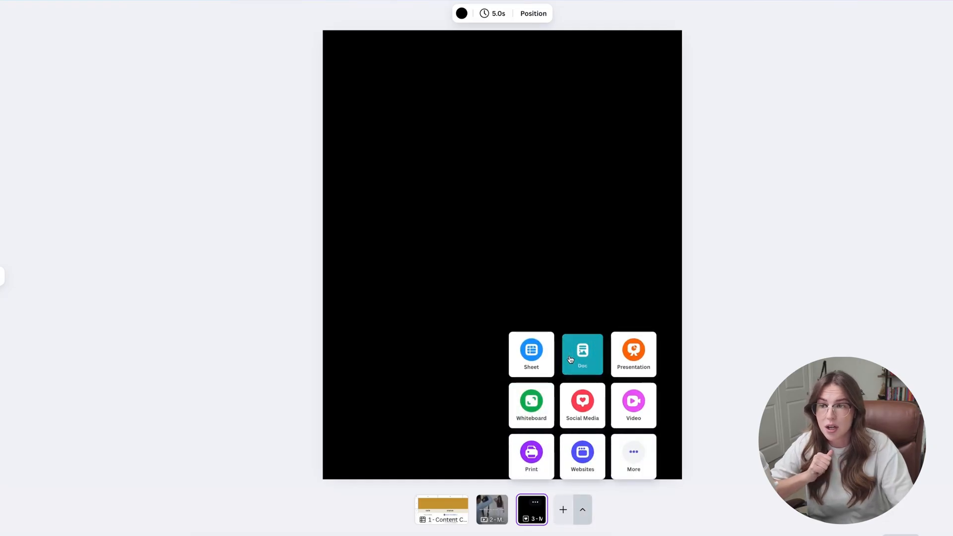
{"action": "left_click", "coordinate": [582, 354]}
{"action": "type", "text": "Blog Post"}
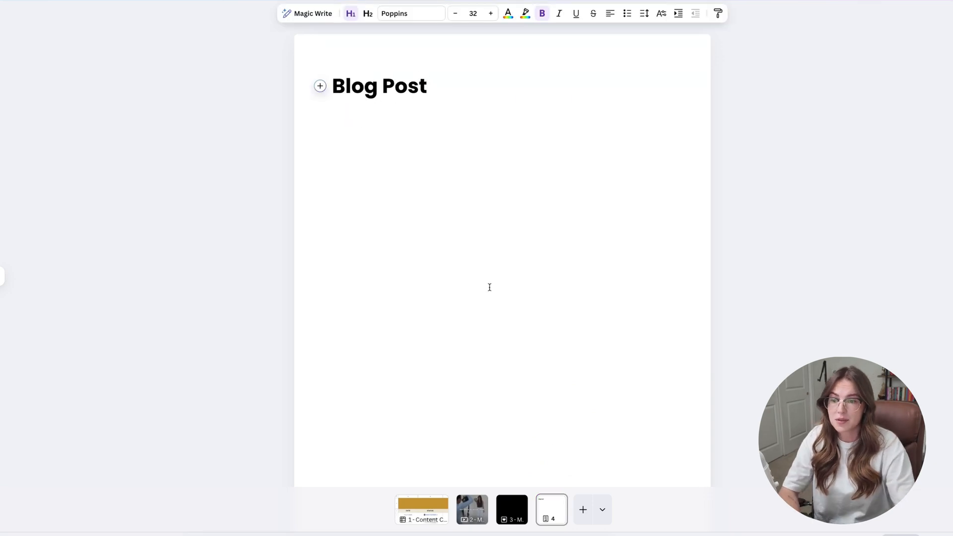
{"action": "left_click", "coordinate": [427, 86]}
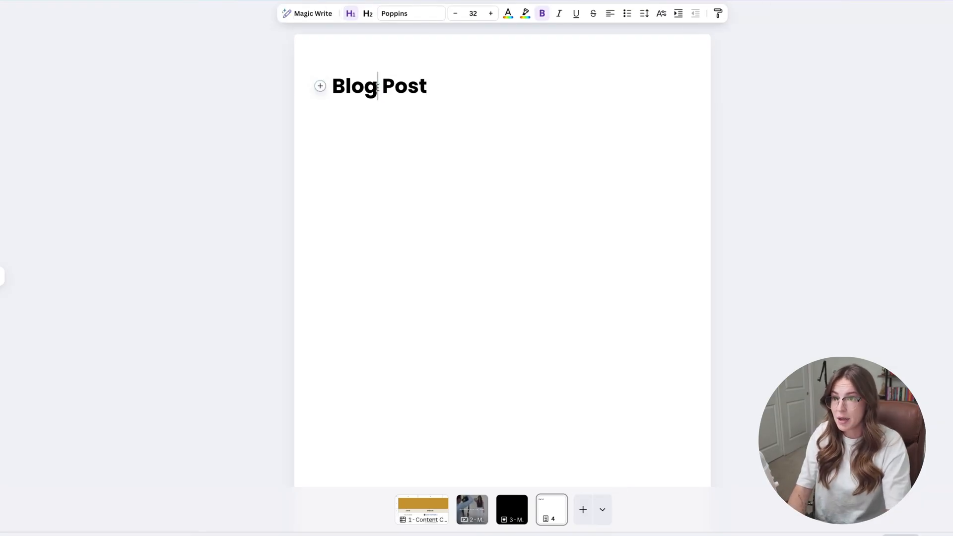
{"action": "type", "text": "Email Newsletter"}
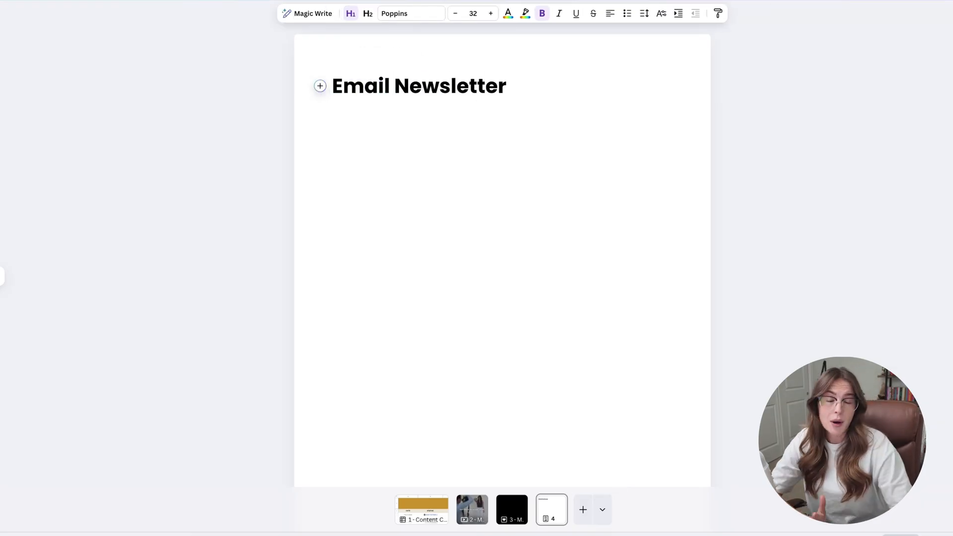
Add a blank YouTube thumbnail page found by searching 'youtube'
{"action": "left_click", "coordinate": [582, 509]}
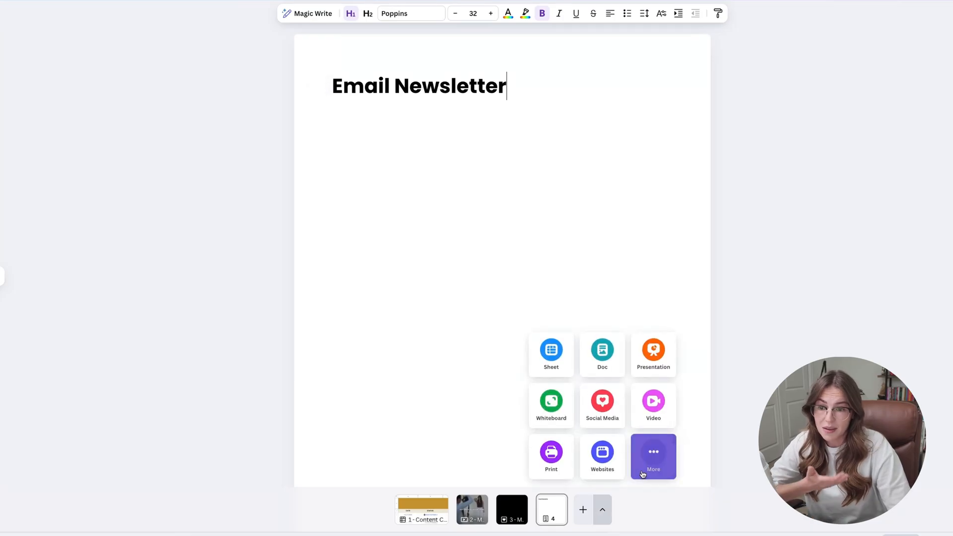
{"action": "left_click", "coordinate": [601, 404]}
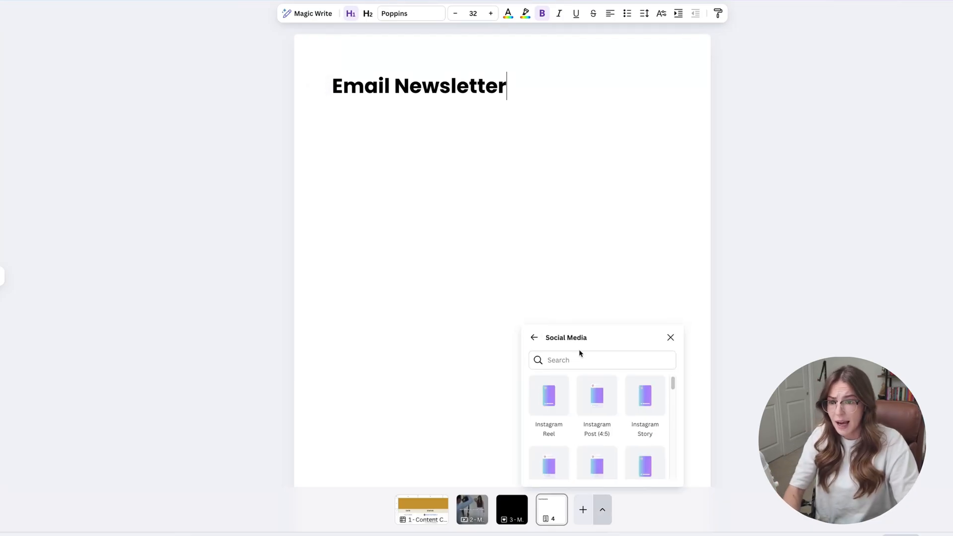
{"action": "type", "text": "youtube"}
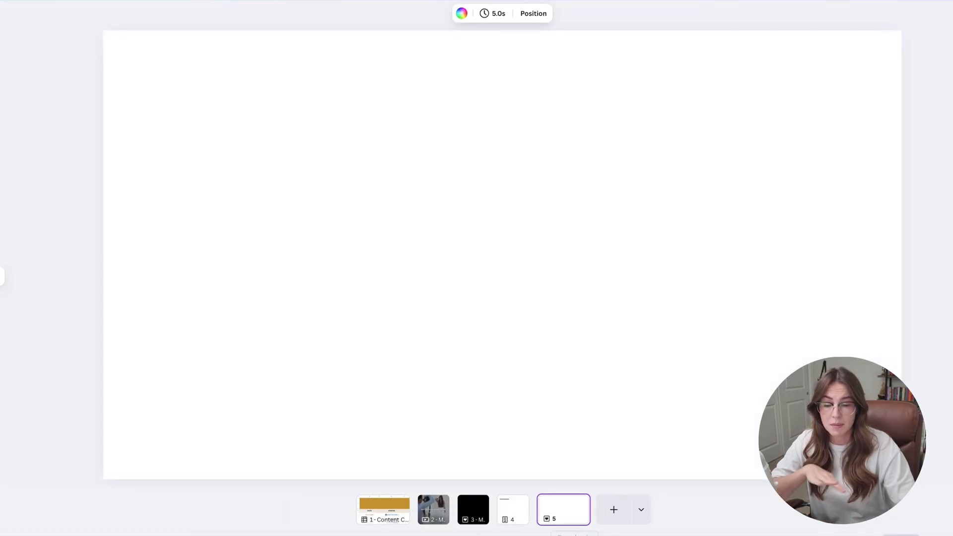
Review the May 1 Reel page and content calendar sheet, then return to Canva home
{"action": "left_click", "coordinate": [433, 510]}
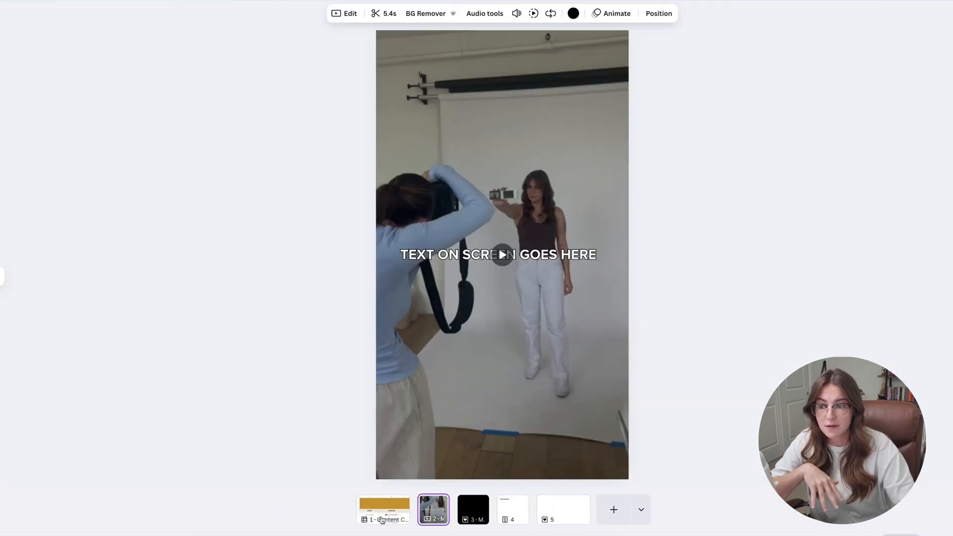
{"action": "left_click", "coordinate": [384, 510]}
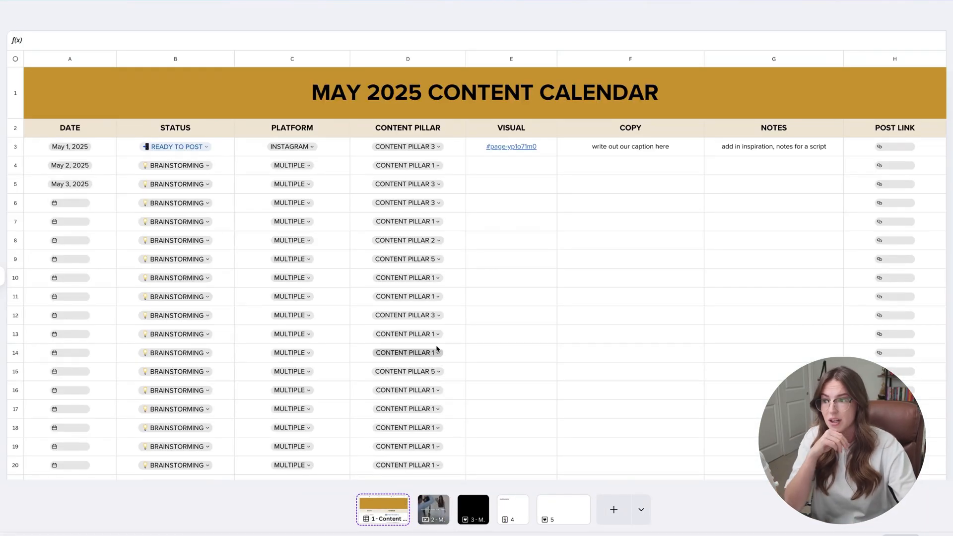
{"action": "scroll", "scroll_direction": "down", "scroll_amount": 3}
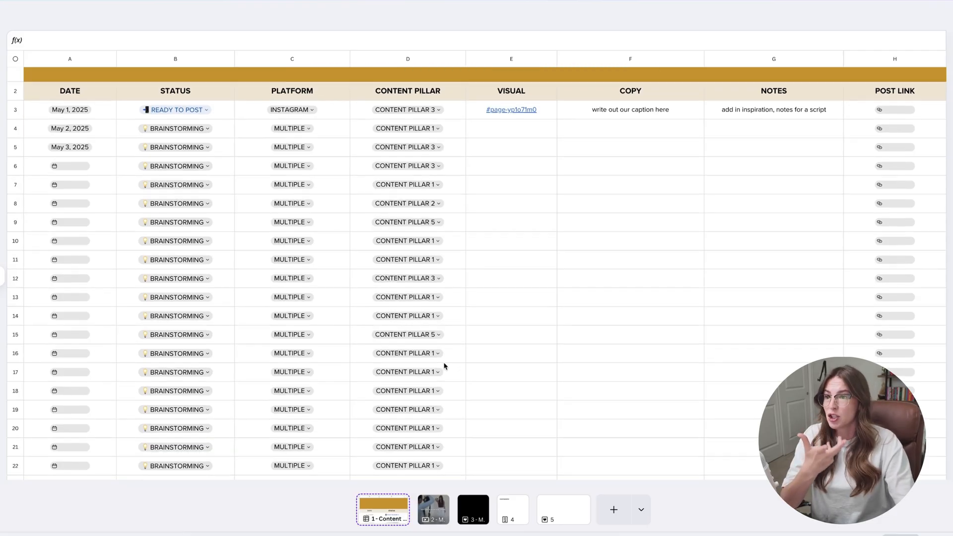
{"action": "scroll", "scroll_direction": "down", "scroll_amount": 3}
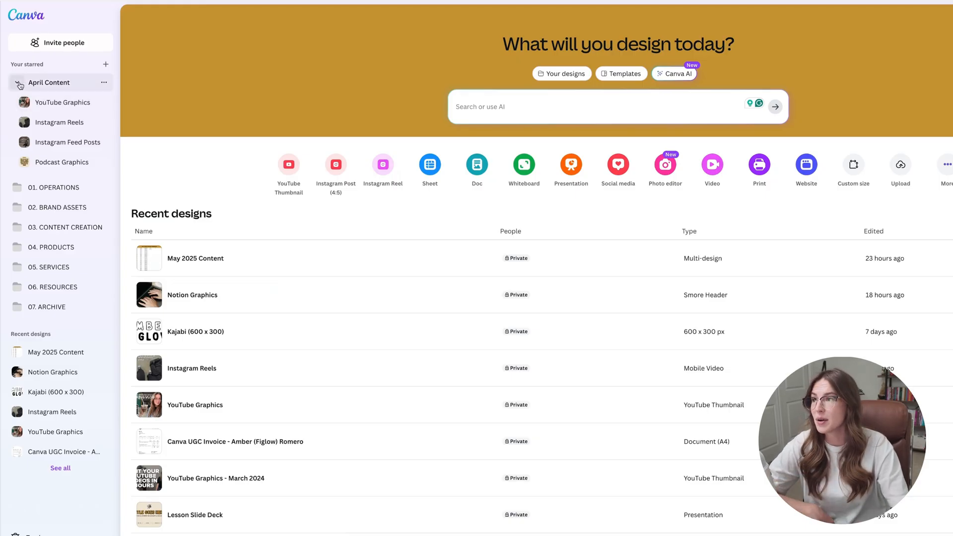
Collapse the starred April Content folder and star the May 2025 Content design
{"action": "left_click", "coordinate": [18, 82]}
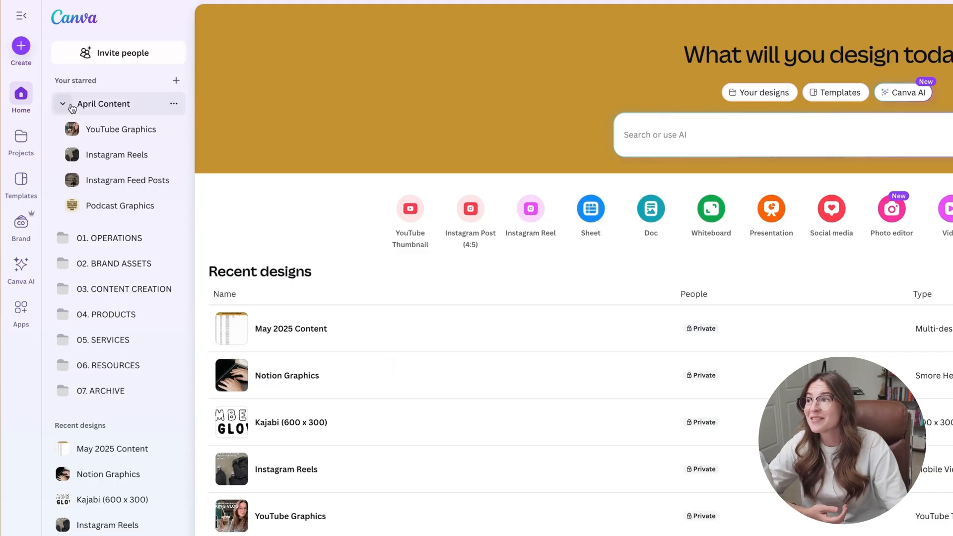
{"action": "left_click", "coordinate": [59, 103]}
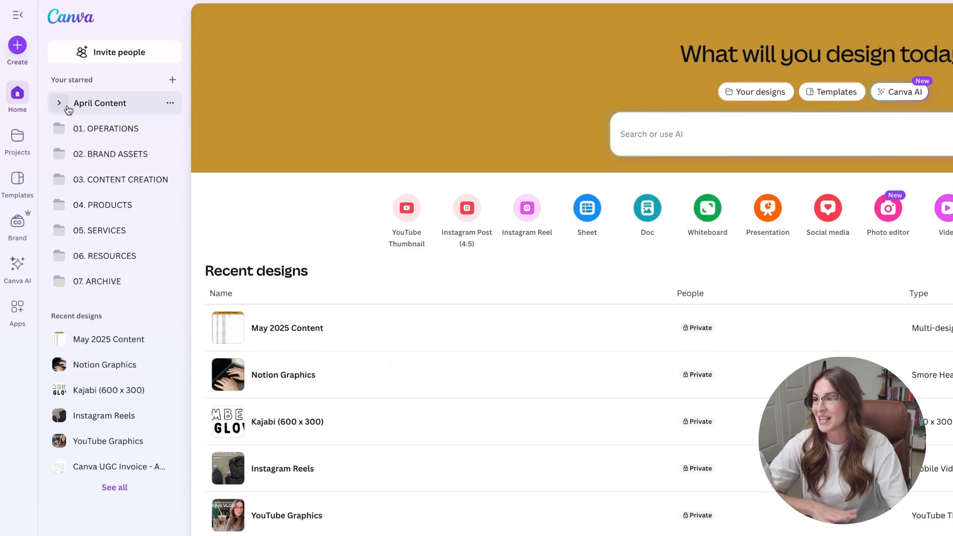
{"action": "scroll", "scroll_direction": "down", "scroll_amount": 3}
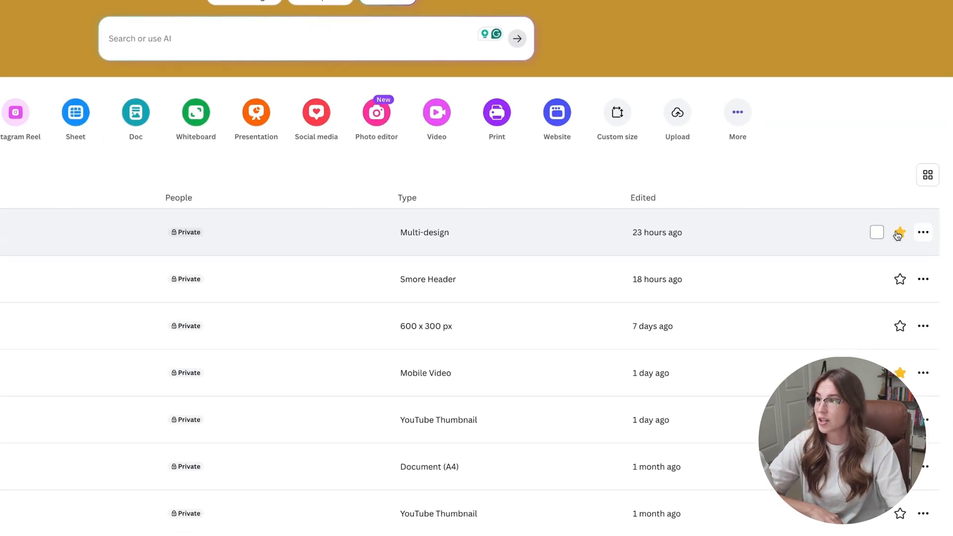
{"action": "left_click", "coordinate": [900, 232]}
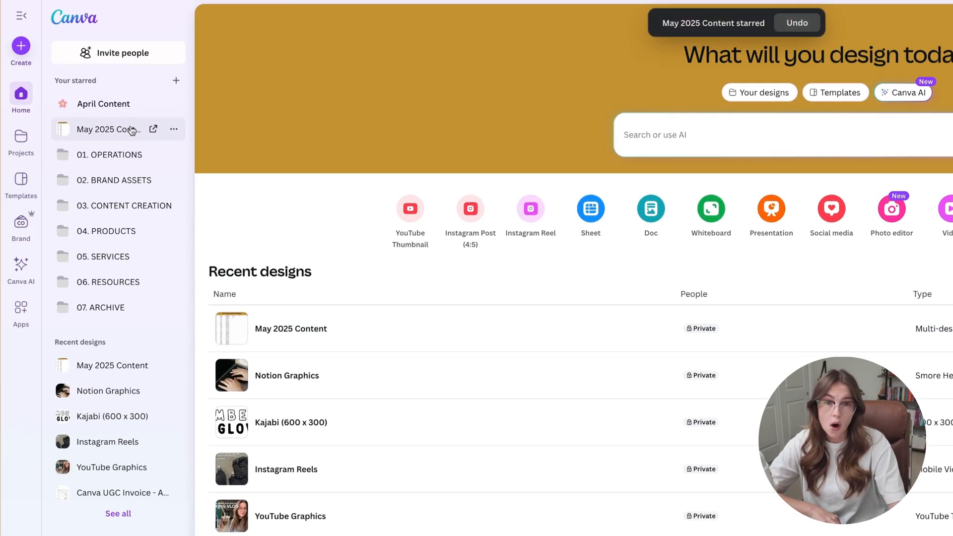